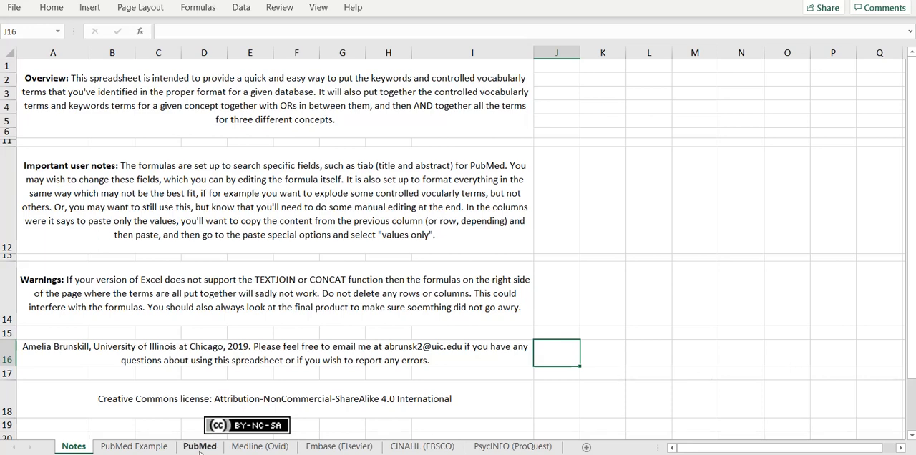
# Switch from the Notes sheet to the PubMed sheet with its MeSH and keyword tables
pyautogui.click(200, 447)
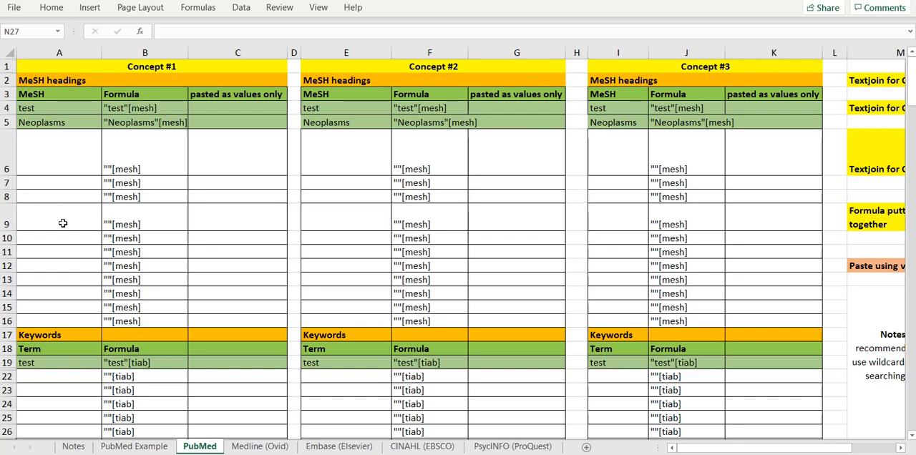
pyautogui.moveTo(55, 239)
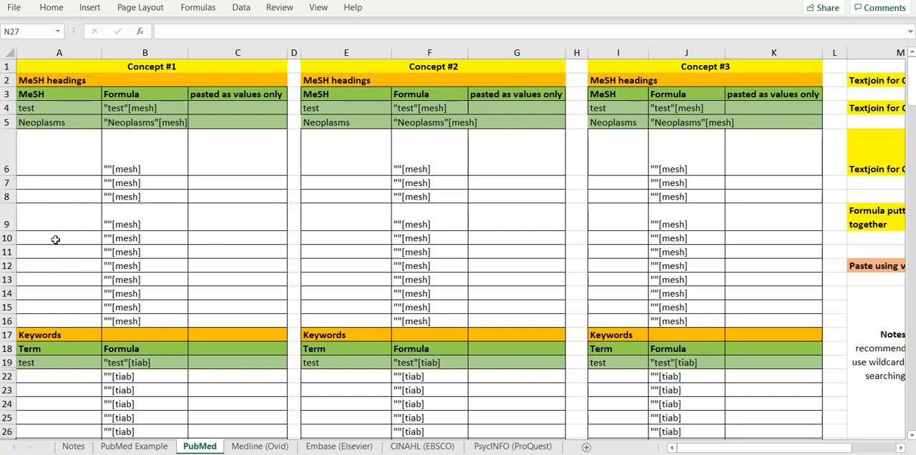
pyautogui.moveTo(73, 447)
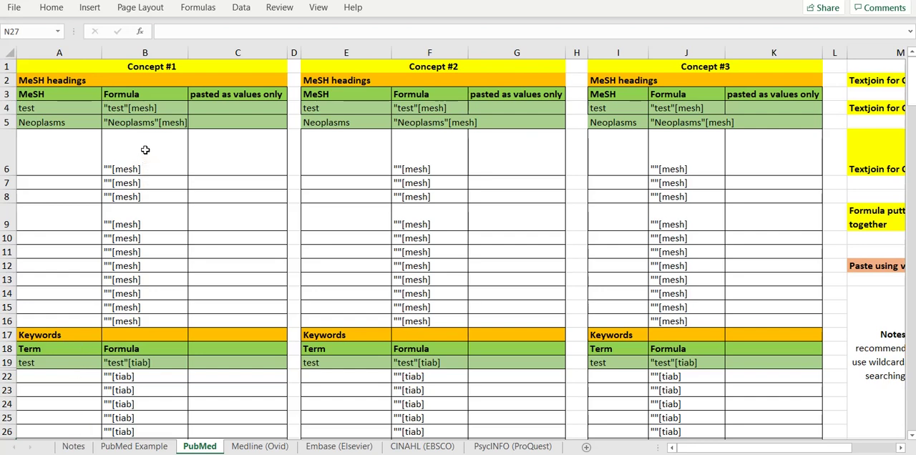
pyautogui.click(144, 152)
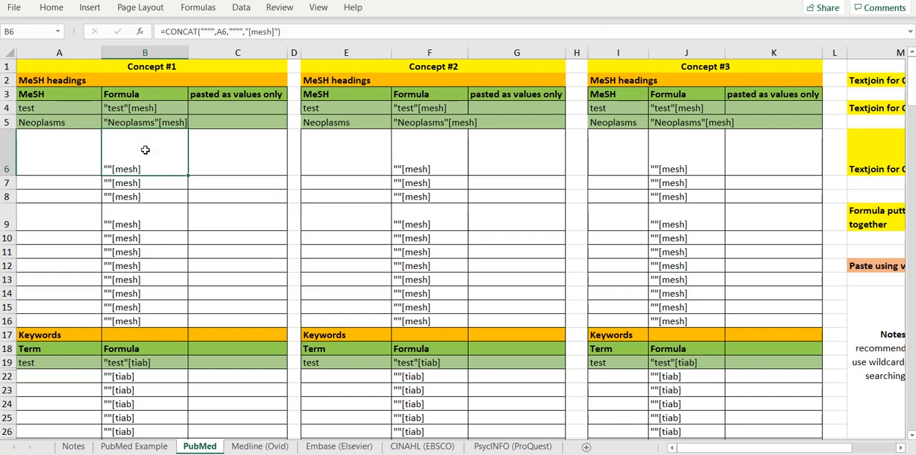
pyautogui.click(60, 107)
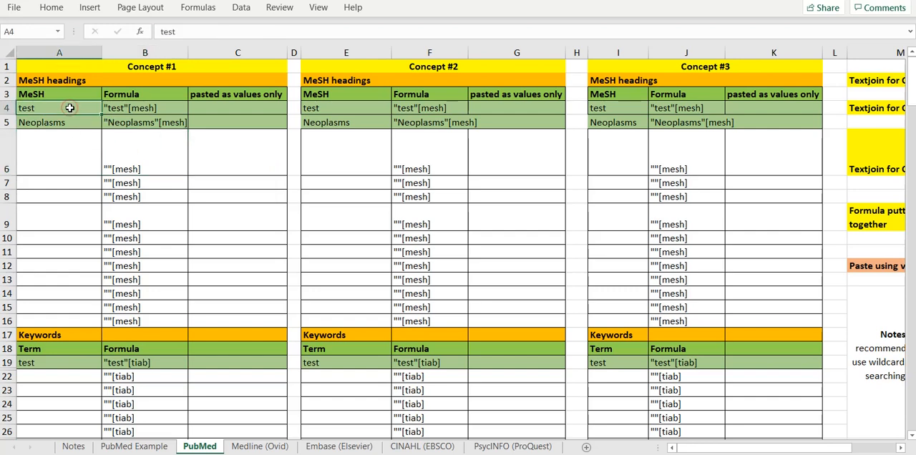
pyautogui.click(145, 107)
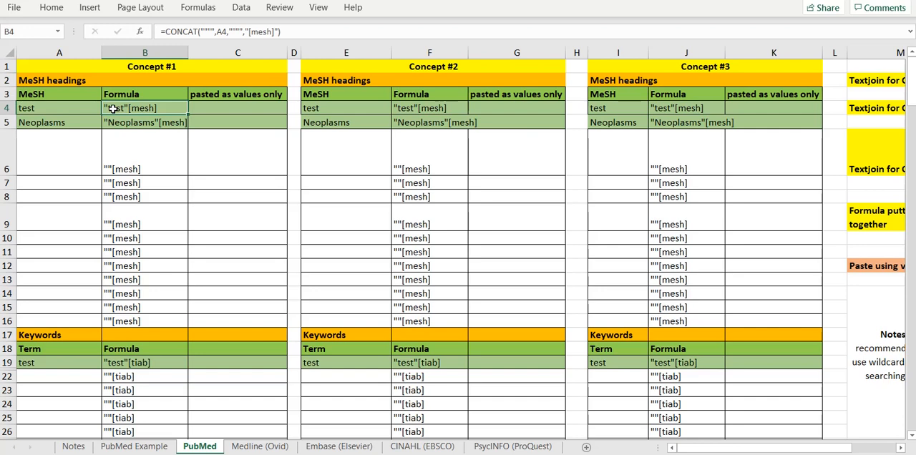
pyautogui.moveTo(106, 204)
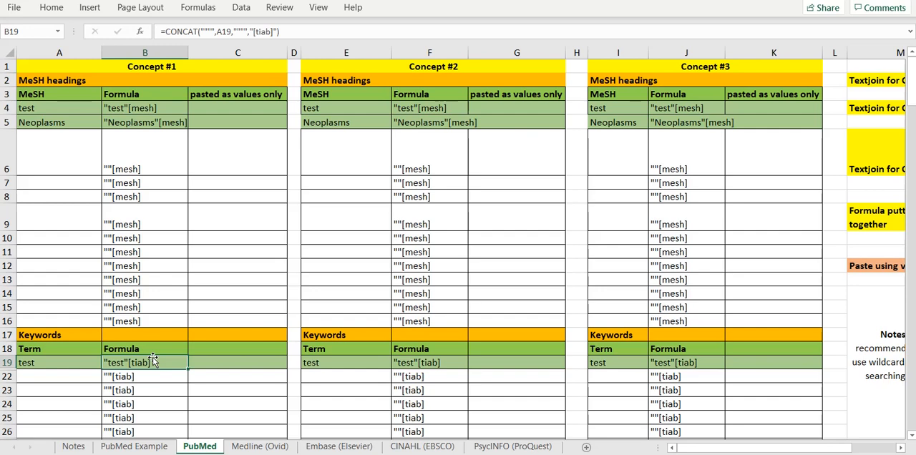
pyautogui.moveTo(280, 206)
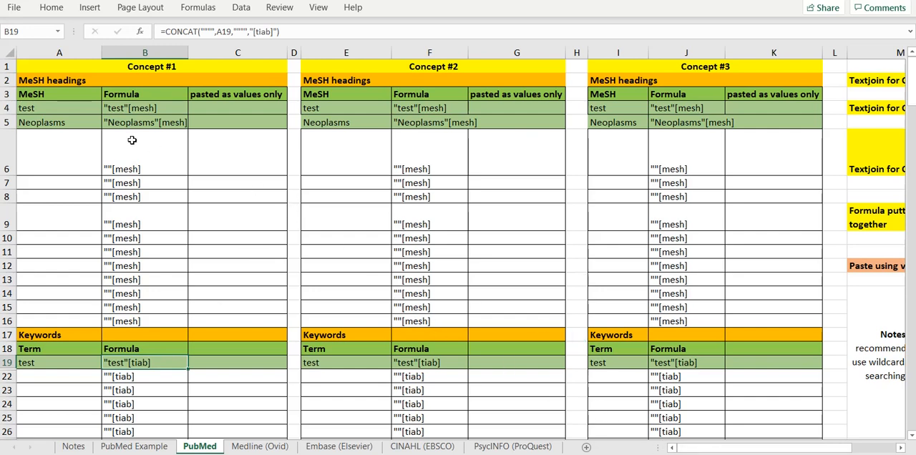
pyautogui.moveTo(139, 160)
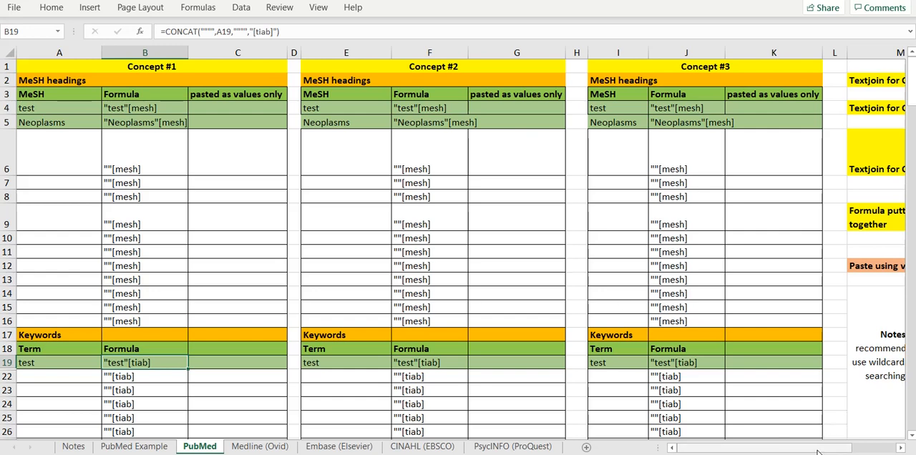
# Inspect the Textjoin formula in cell N2, then return the view to the concept columns
pyautogui.hscroll(3)
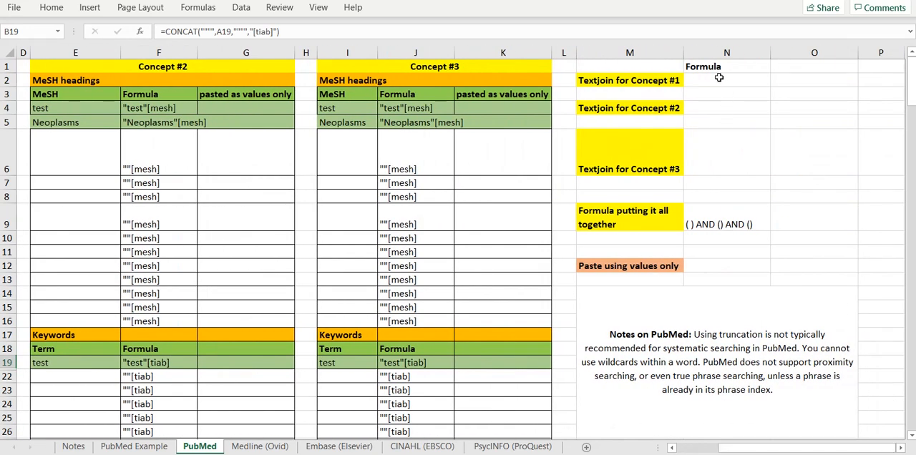
pyautogui.click(727, 81)
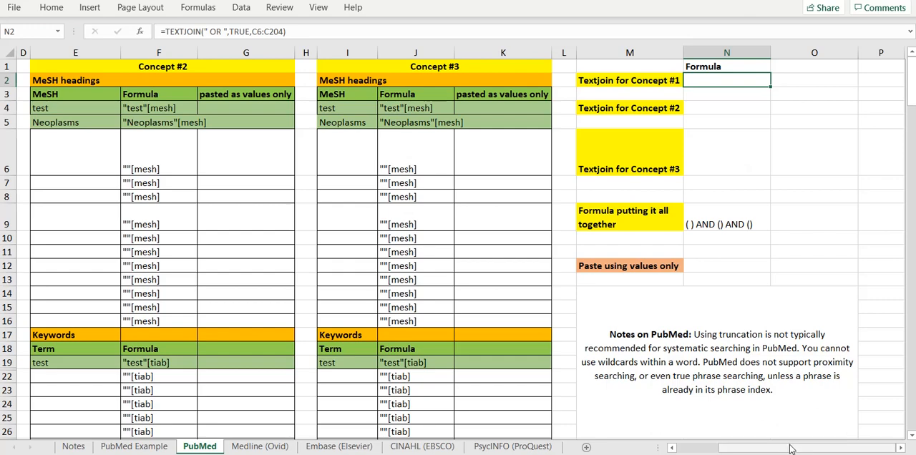
pyautogui.hscroll(-3)
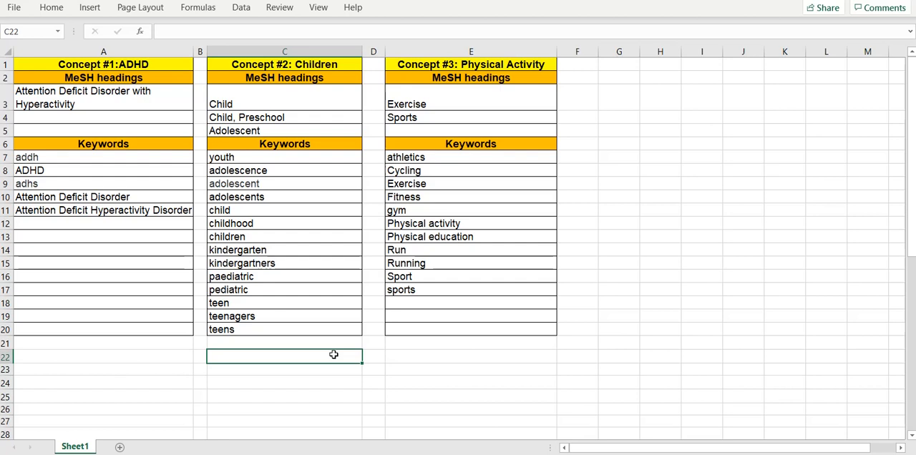
pyautogui.moveTo(74, 103)
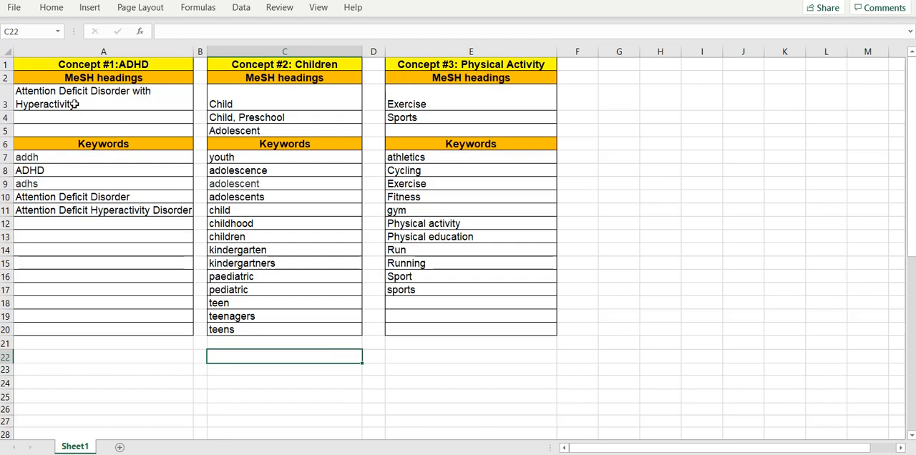
# Paste 'Attention Deficit Disorder with Hyperactivity' into A6 and the five ADHD keywords into A20 from Sheet1
pyautogui.click(83, 97)
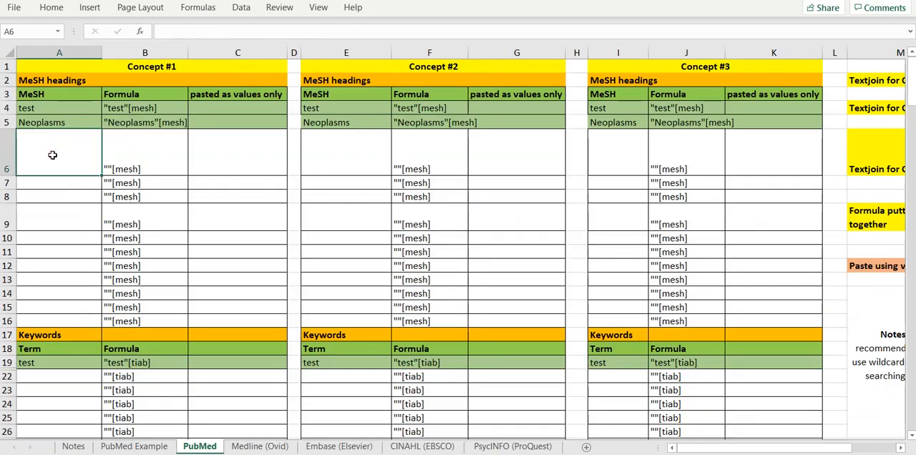
pyautogui.write('Attention Deficit Disorder with Hyperactivity')
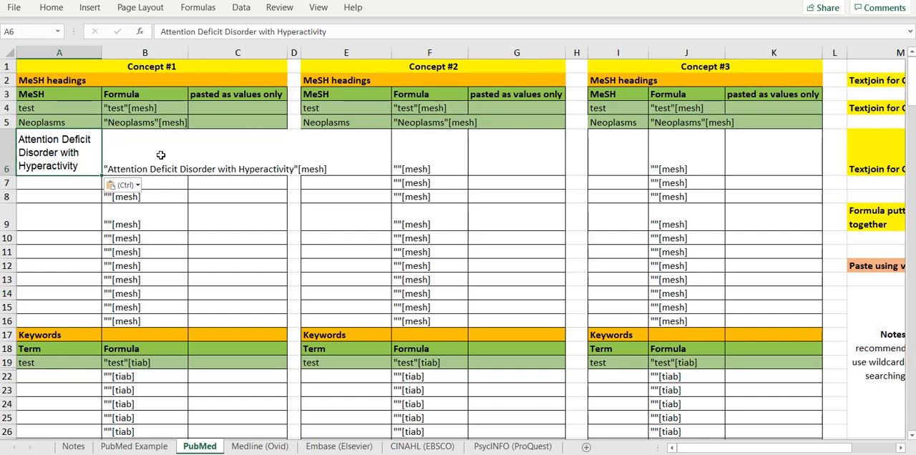
pyautogui.click(74, 447)
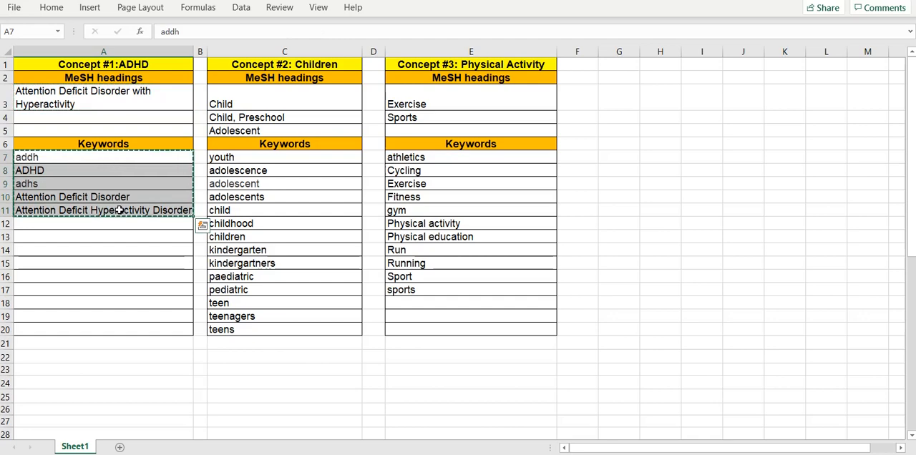
pyautogui.click(201, 447)
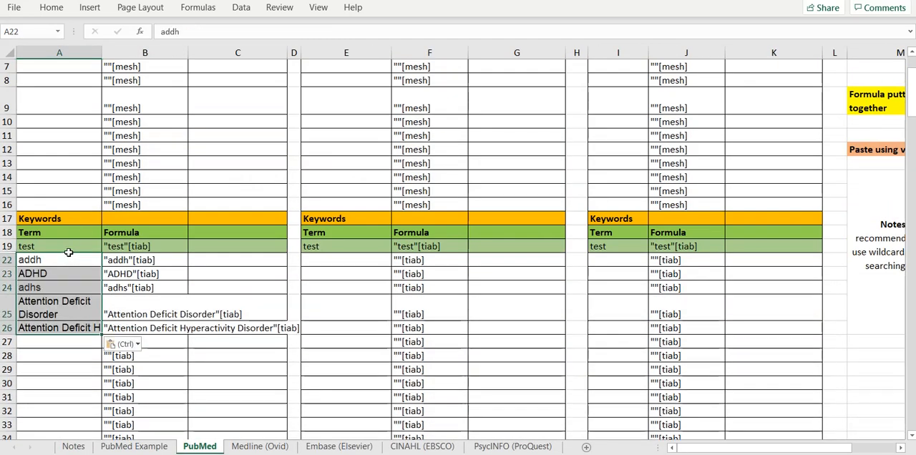
pyautogui.scroll(3)
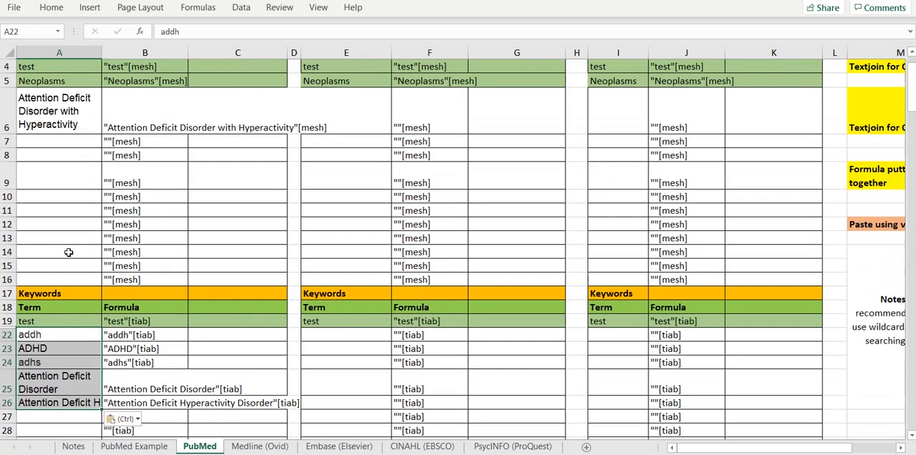
pyautogui.scroll(3)
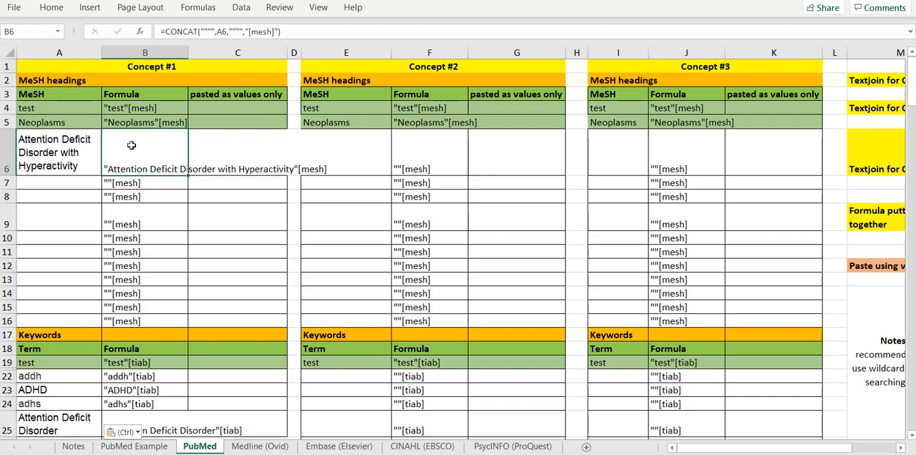
# Paste the Concept #1 heading result into C6 as a plain value
pyautogui.click(237, 152)
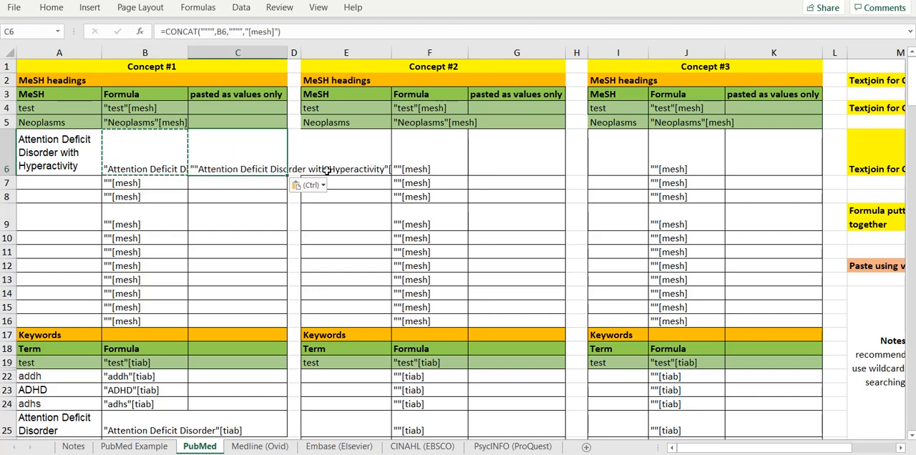
pyautogui.click(309, 185)
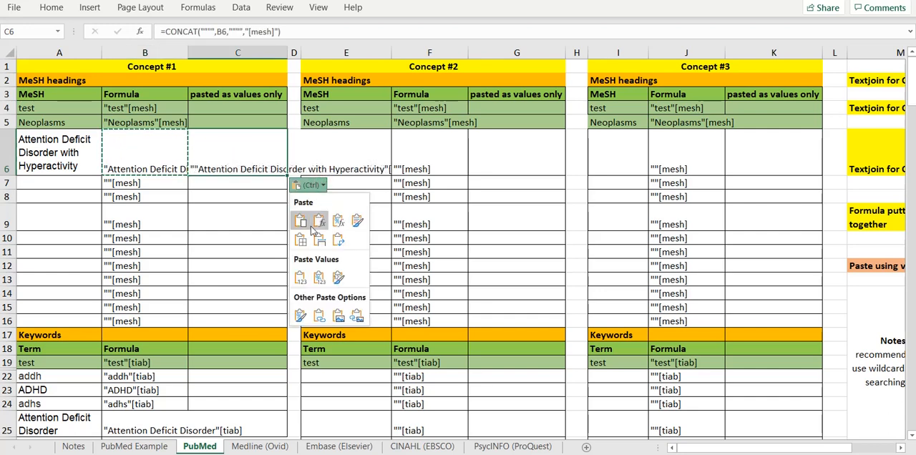
pyautogui.moveTo(301, 278)
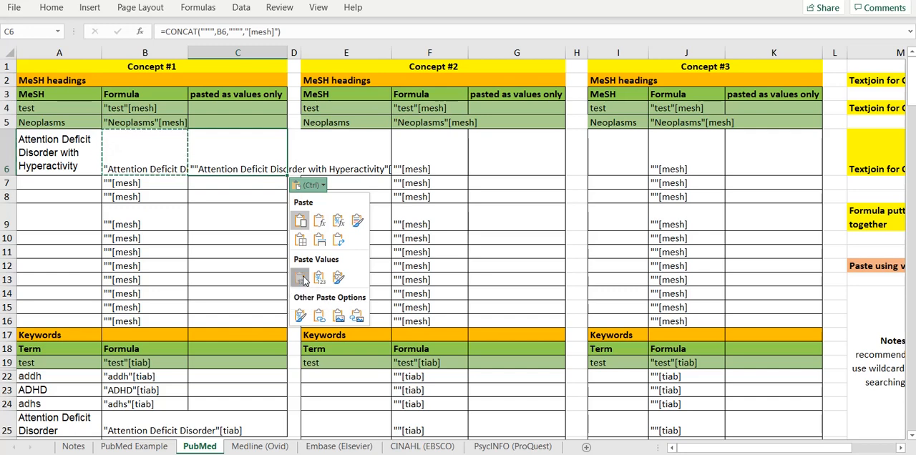
pyautogui.click(300, 278)
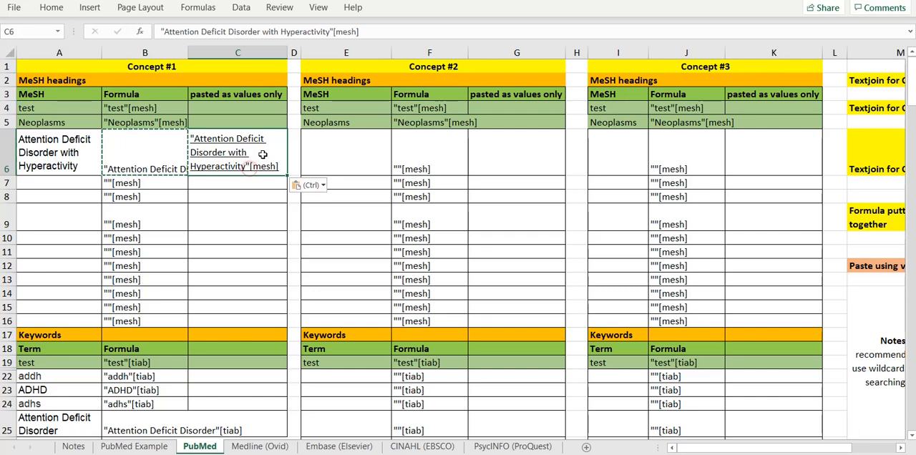
pyautogui.moveTo(382, 27)
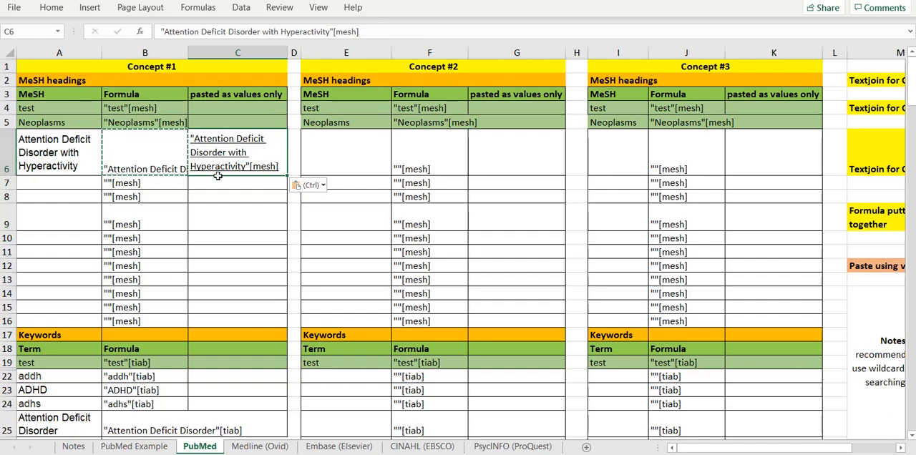
# Paste the five Concept #1 keyword [tiab] results into C20 as plain values
pyautogui.scroll(-3)
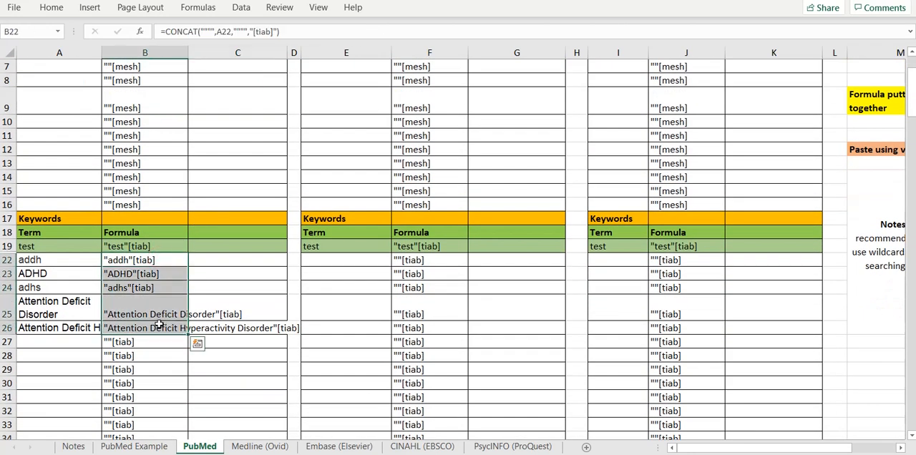
pyautogui.click(237, 261)
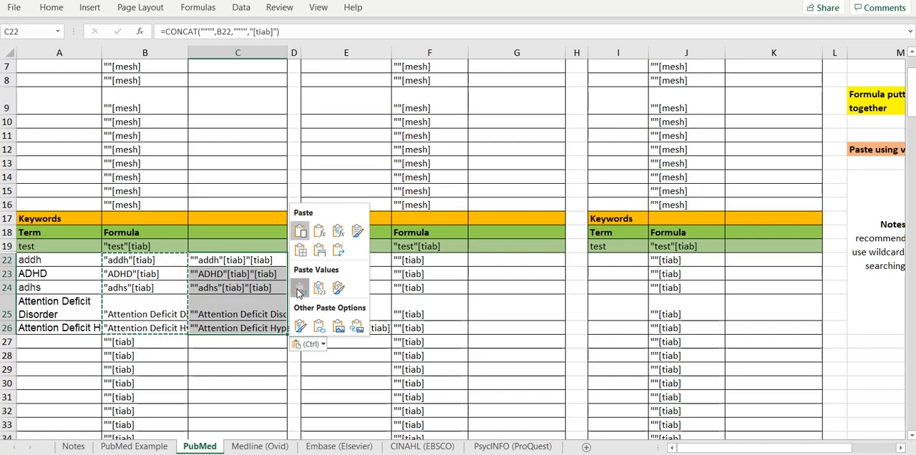
pyautogui.click(301, 287)
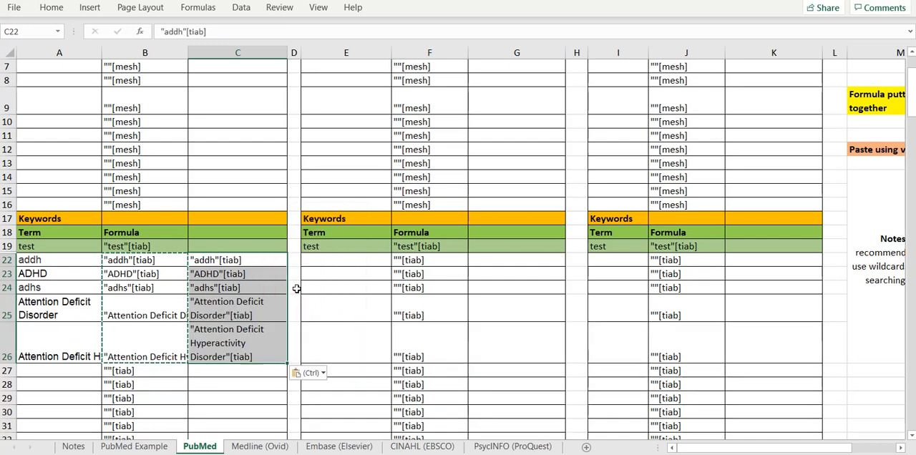
pyautogui.scroll(3)
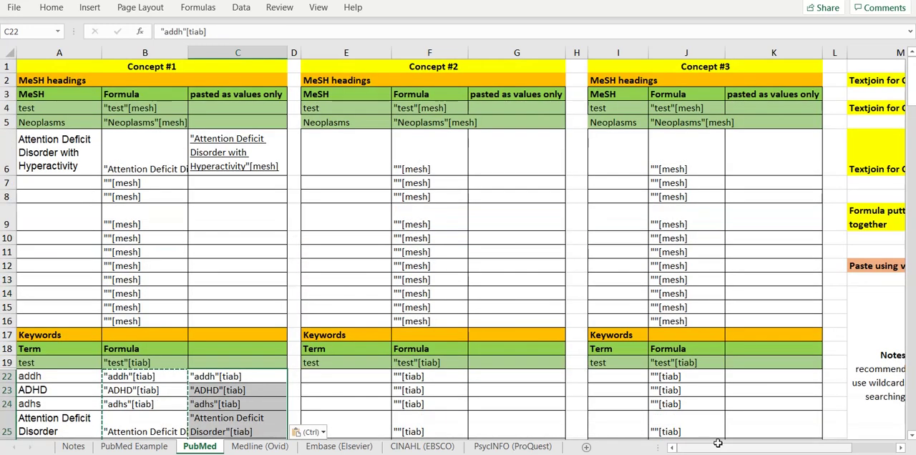
pyautogui.hscroll(3)
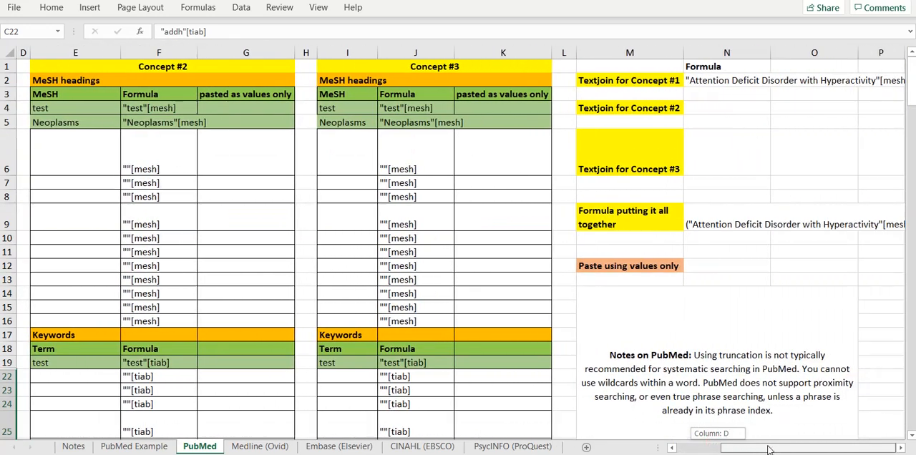
pyautogui.click(727, 80)
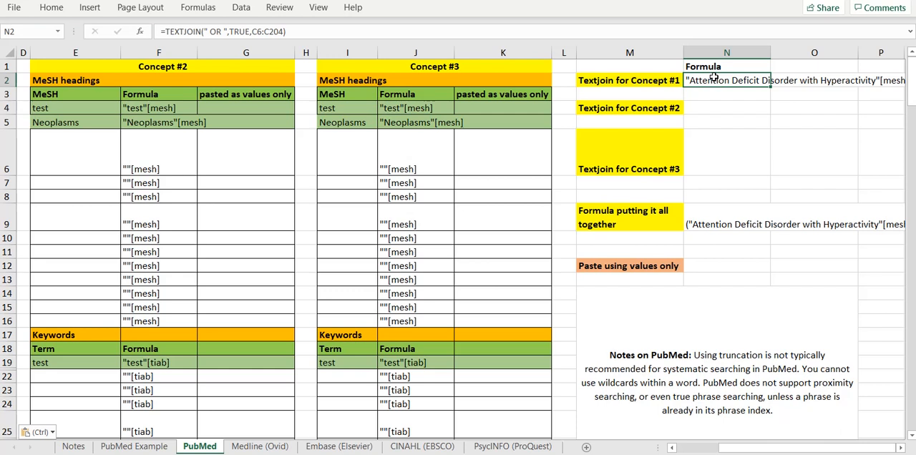
pyautogui.moveTo(873, 367)
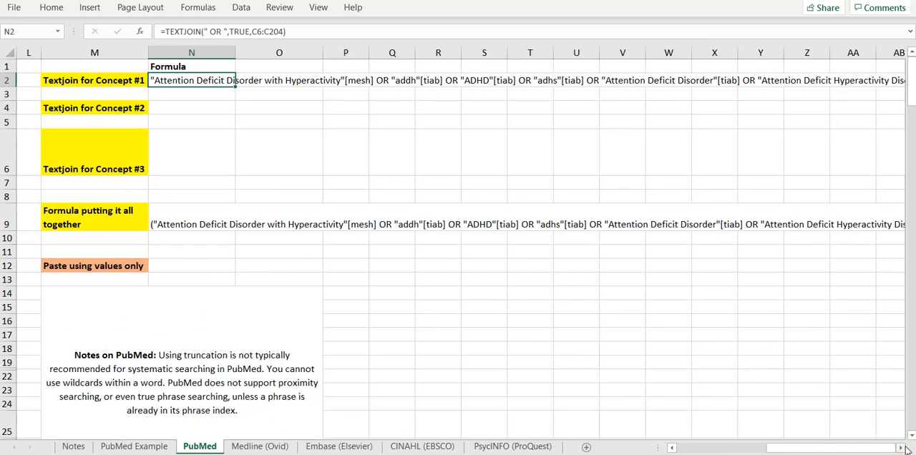
pyautogui.moveTo(280, 35)
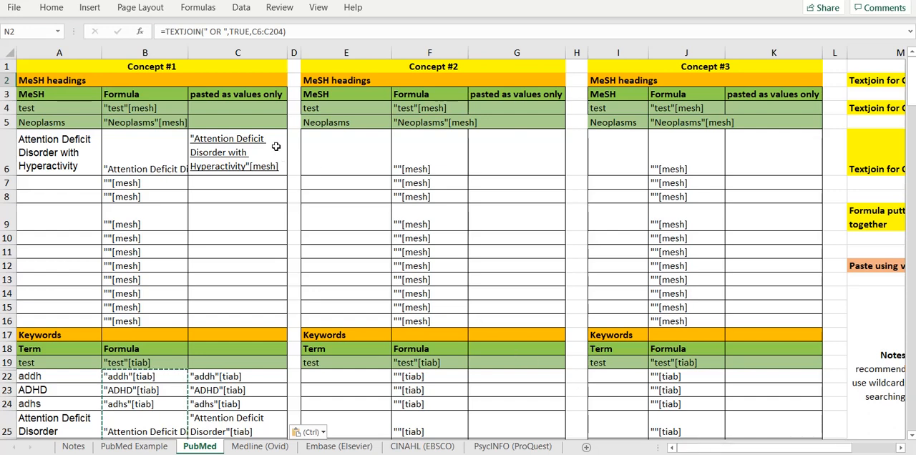
pyautogui.click(237, 152)
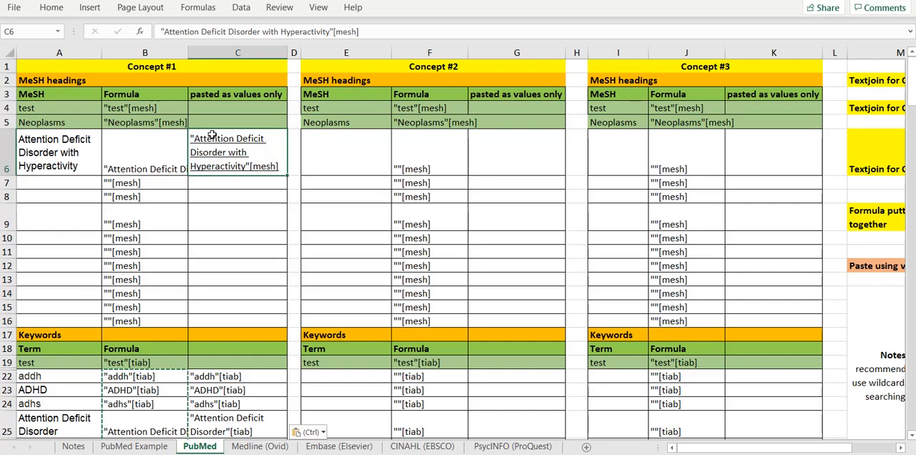
pyautogui.scroll(-3)
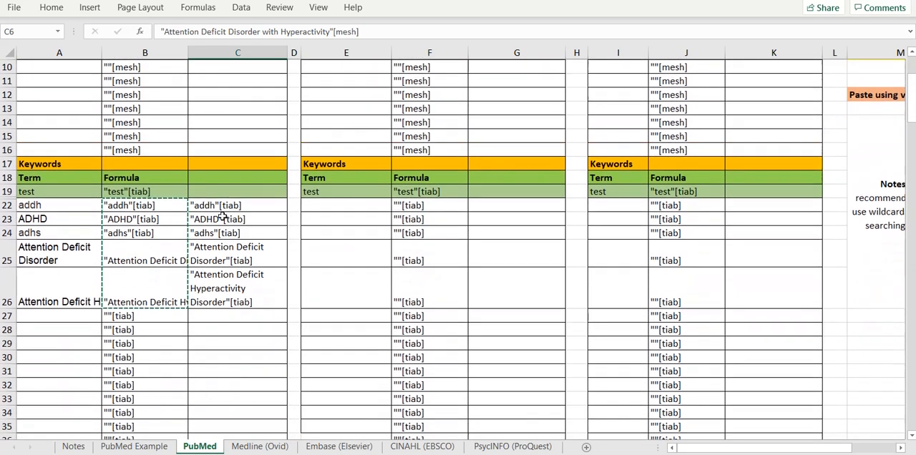
pyautogui.scroll(-3)
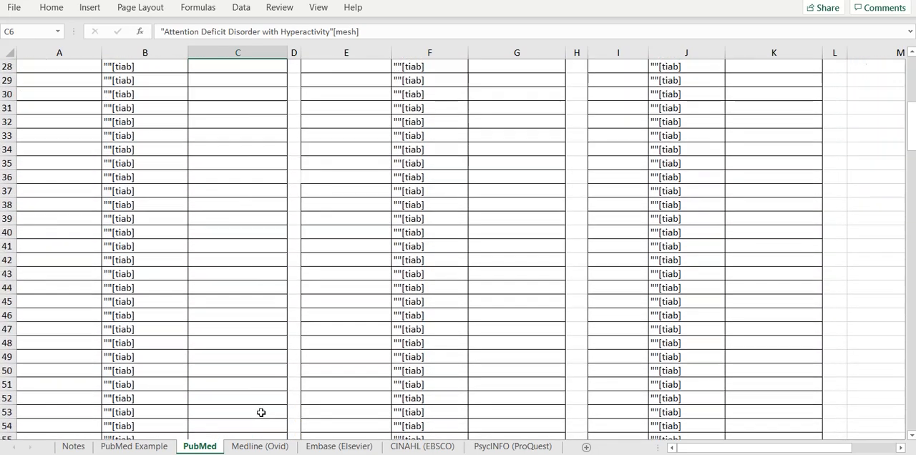
pyautogui.scroll(3)
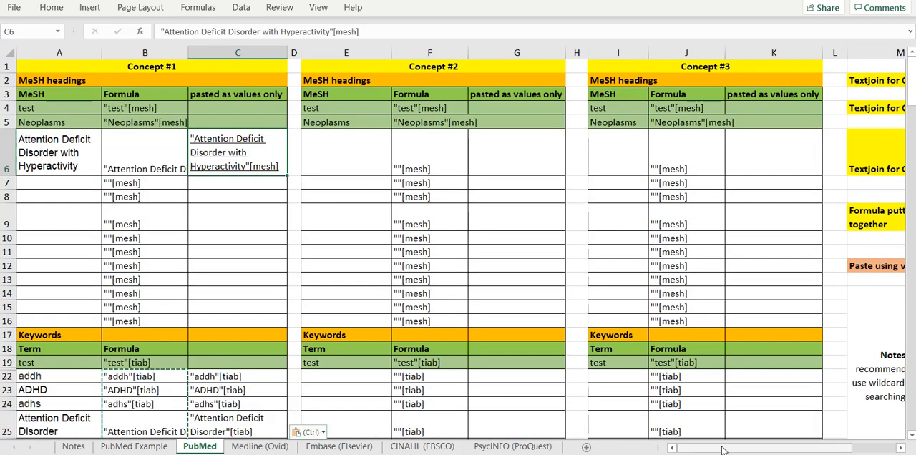
pyautogui.hscroll(3)
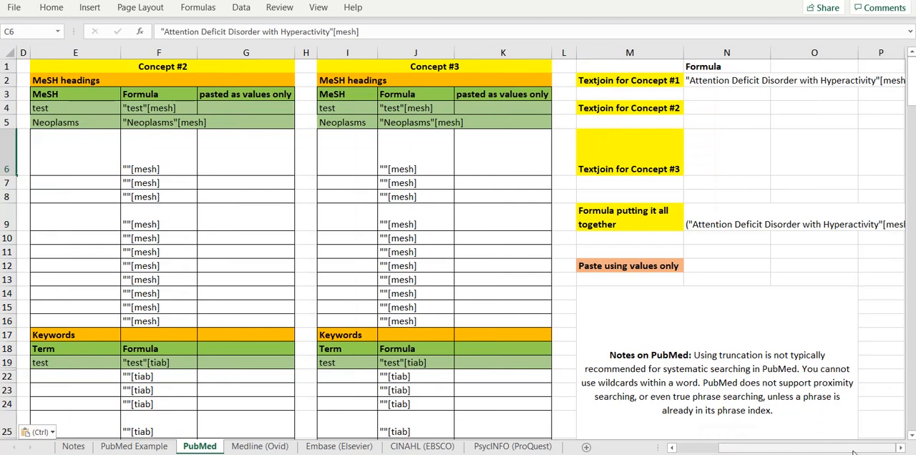
pyautogui.hscroll(-3)
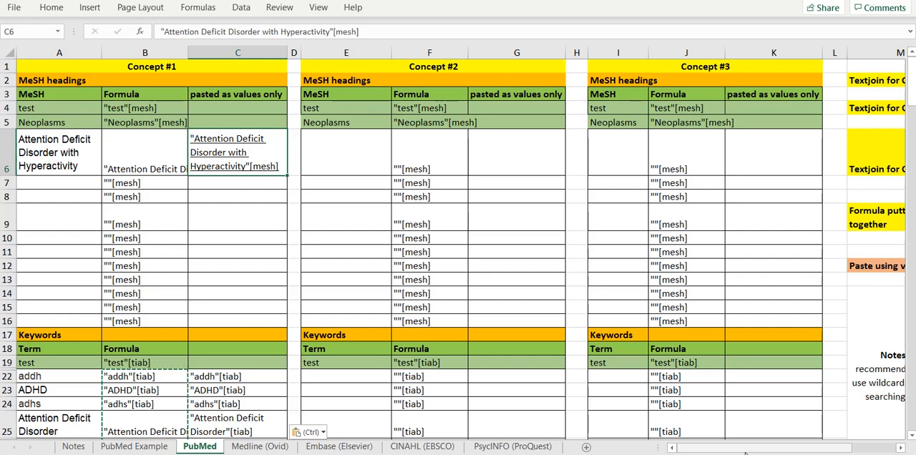
# Fill Concept #2 headings and keywords from Sheet1 and paste their tagged results as values in column G
pyautogui.click(74, 447)
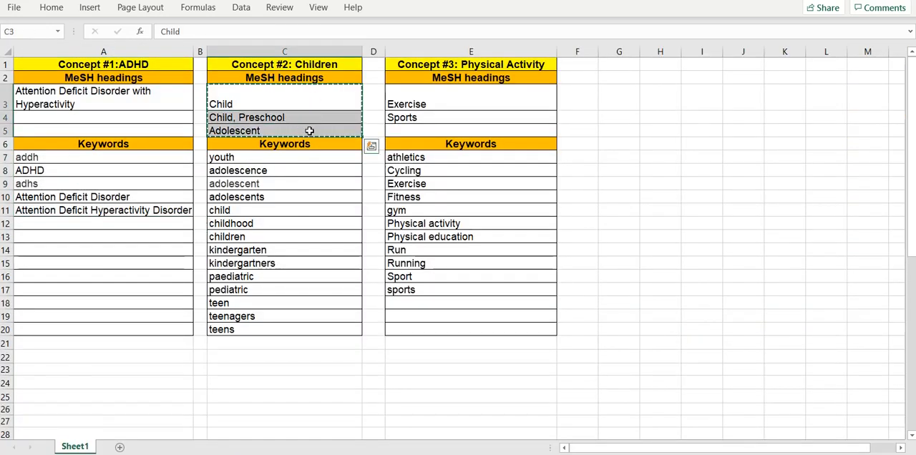
pyautogui.click(201, 447)
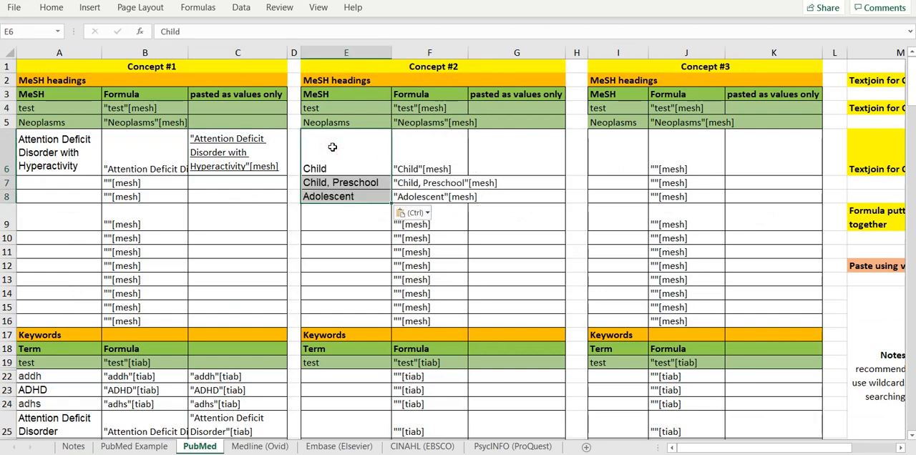
pyautogui.click(74, 446)
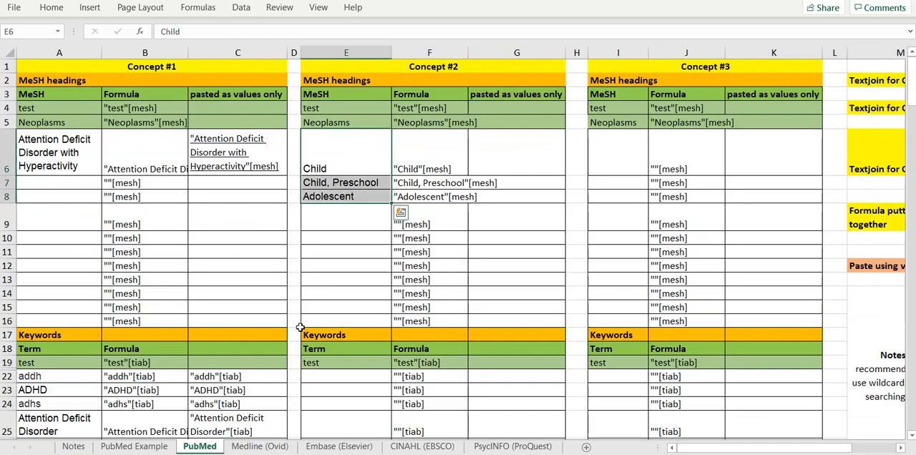
pyautogui.scroll(-3)
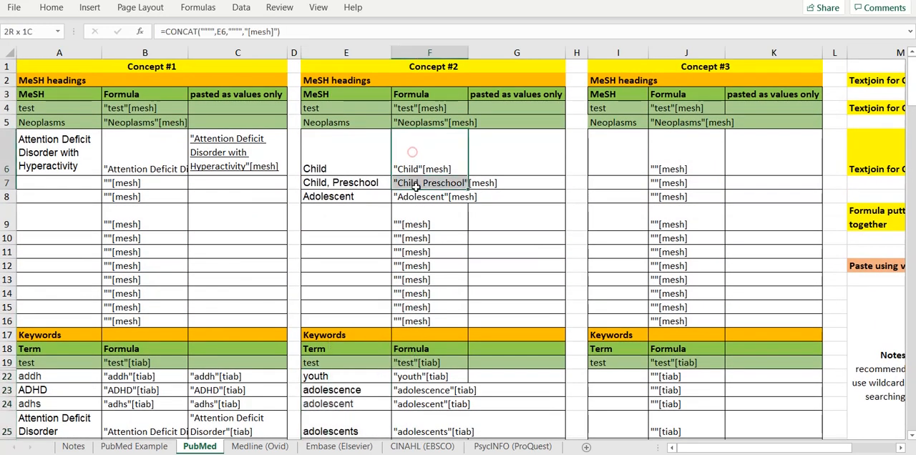
pyautogui.click(516, 155)
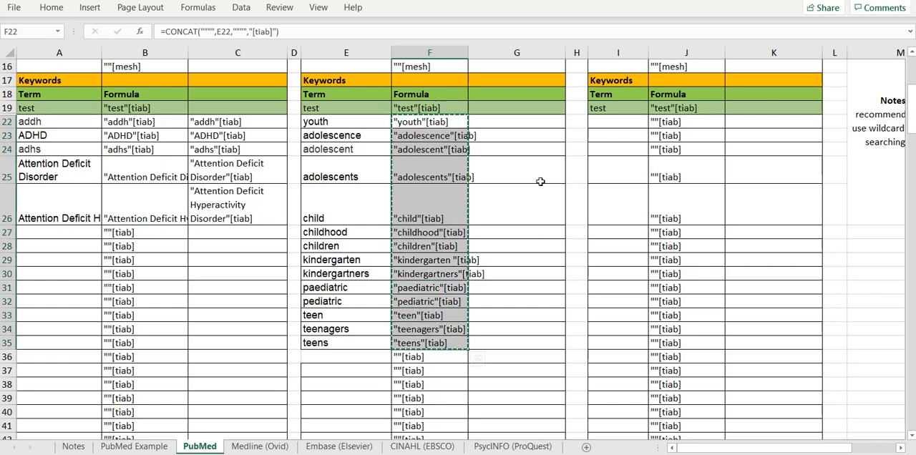
pyautogui.press('ctrl+v')
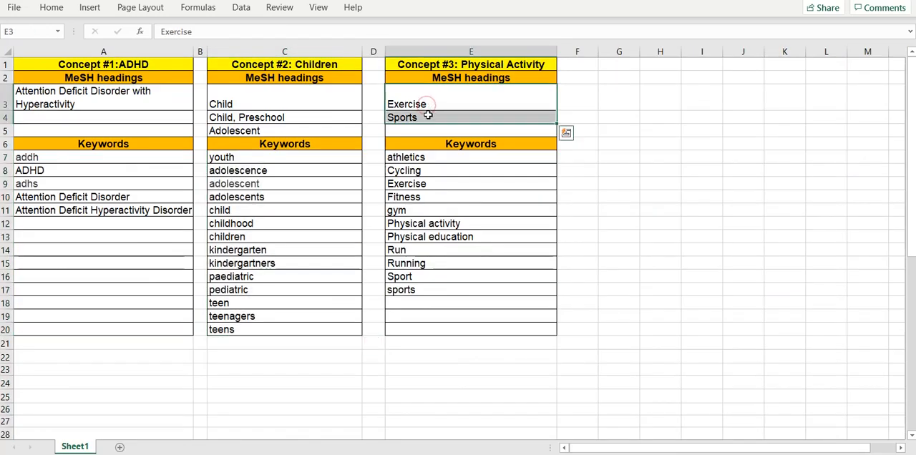
# Fill Concept #3 with Exercise and Sports plus its keywords and paste the tagged results as values in column K
pyautogui.click(200, 446)
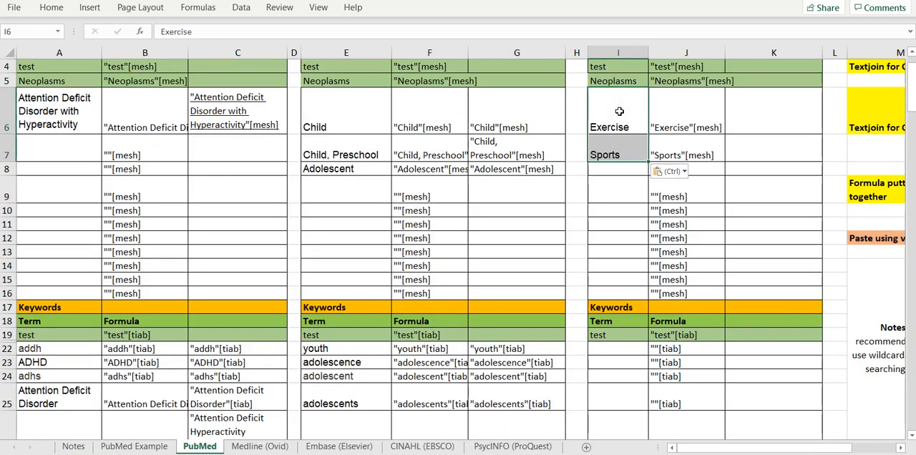
pyautogui.click(75, 447)
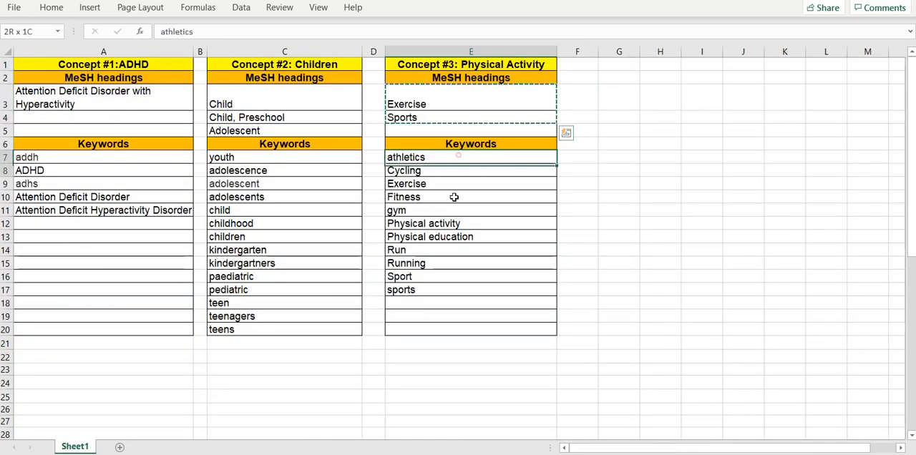
pyautogui.click(201, 447)
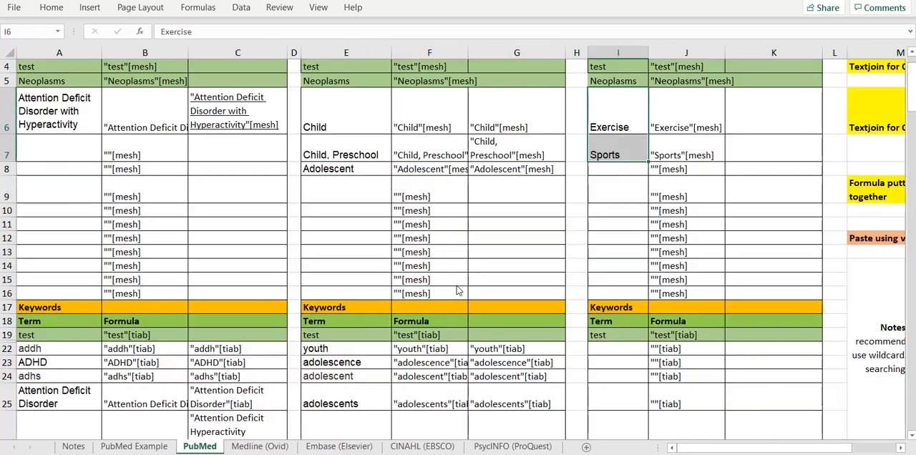
pyautogui.click(619, 349)
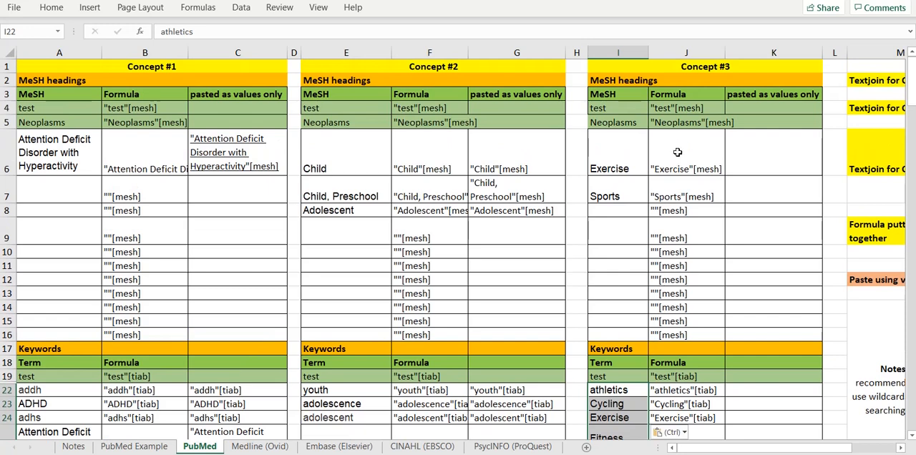
pyautogui.click(773, 155)
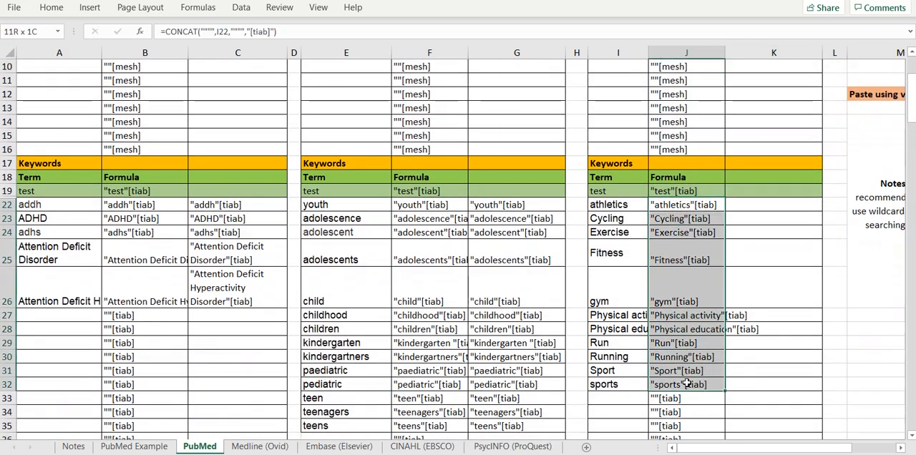
pyautogui.click(772, 205)
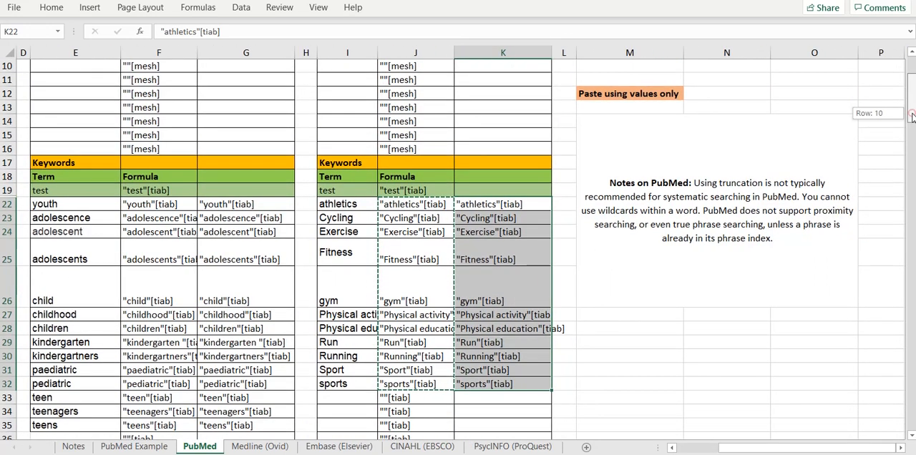
pyautogui.scroll(3)
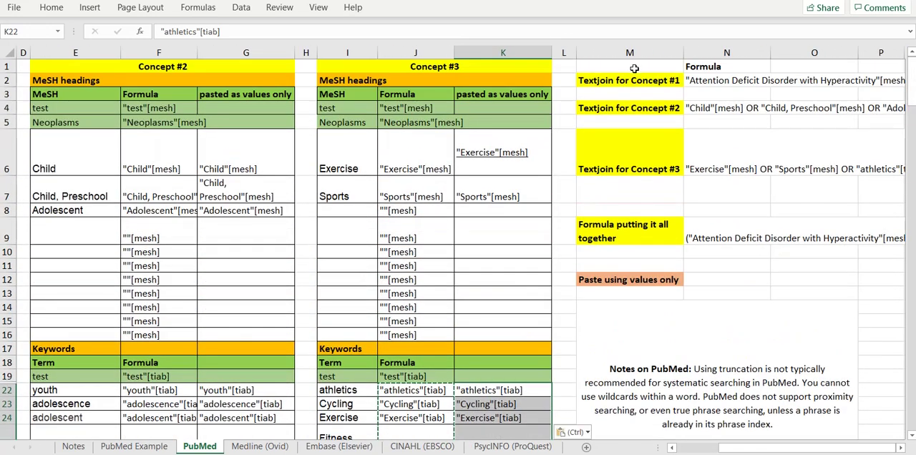
pyautogui.click(727, 80)
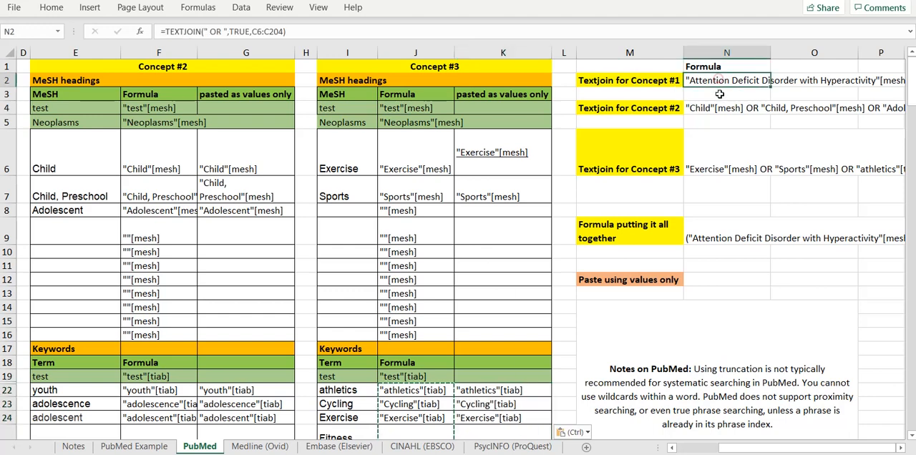
pyautogui.click(727, 108)
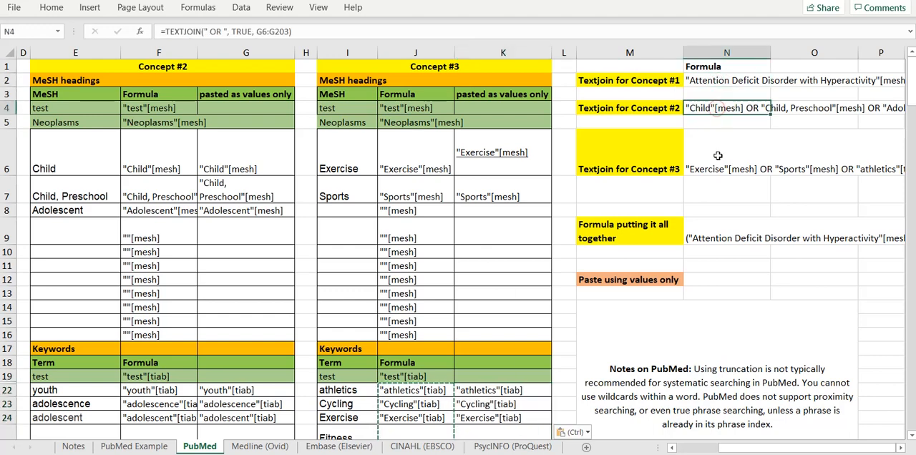
pyautogui.click(727, 152)
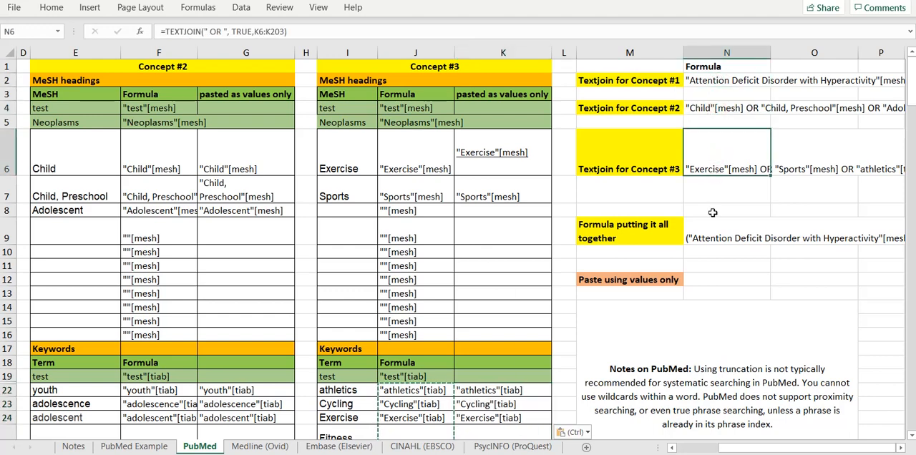
pyautogui.click(728, 237)
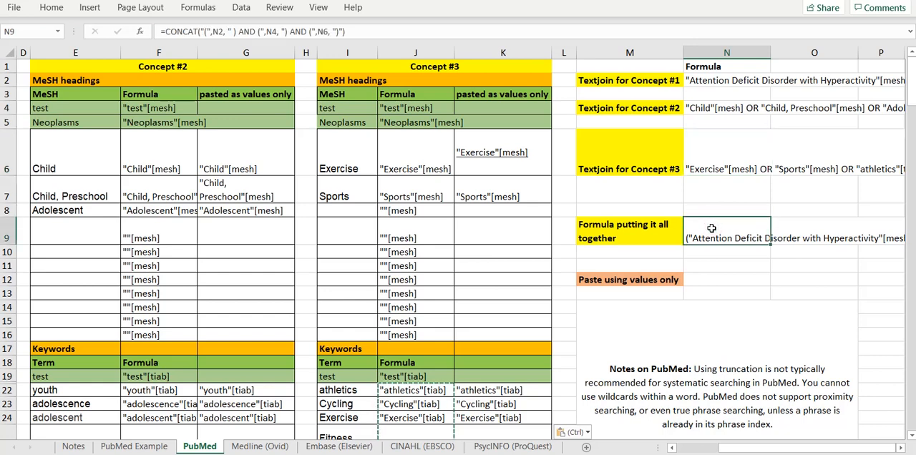
pyautogui.moveTo(735, 108)
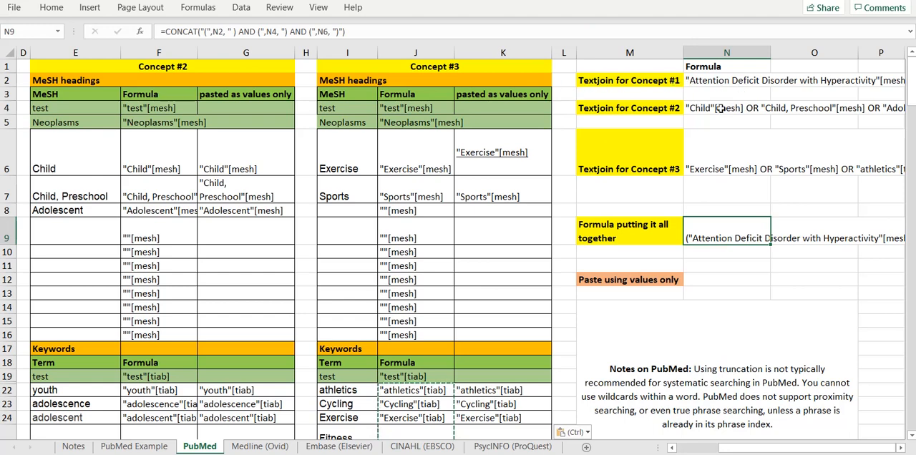
pyautogui.moveTo(729, 156)
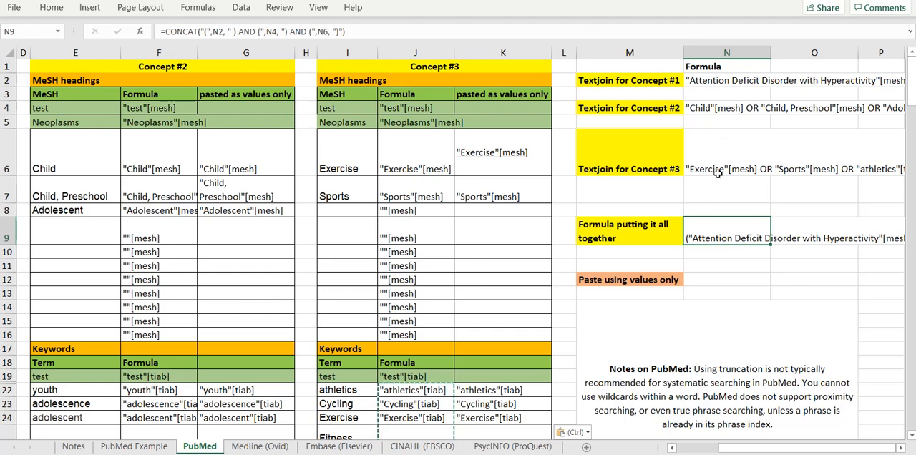
pyautogui.moveTo(215, 31)
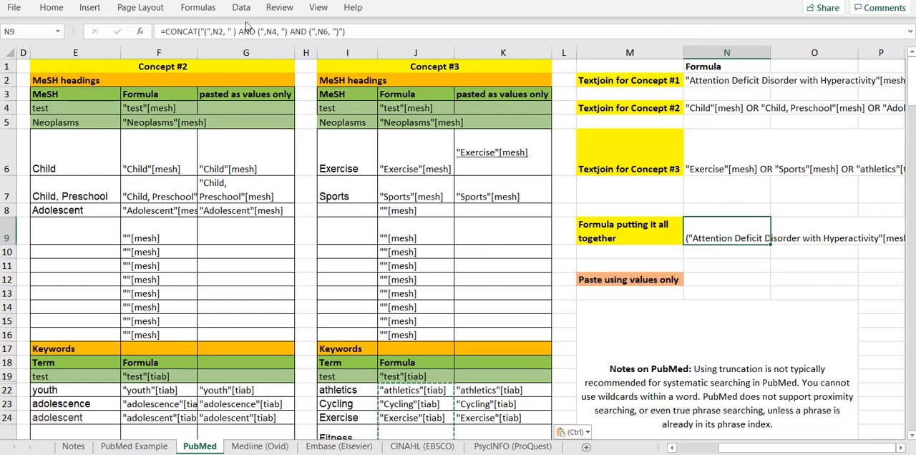
pyautogui.moveTo(249, 29)
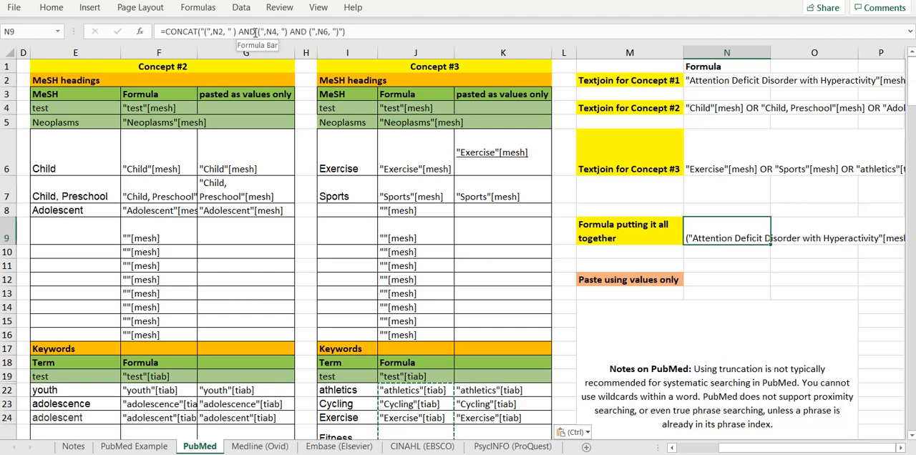
pyautogui.moveTo(392, 68)
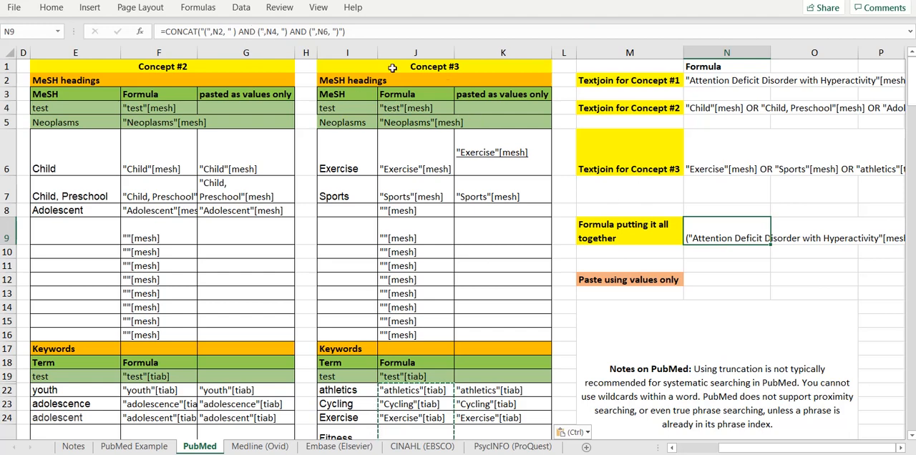
pyautogui.moveTo(715, 231)
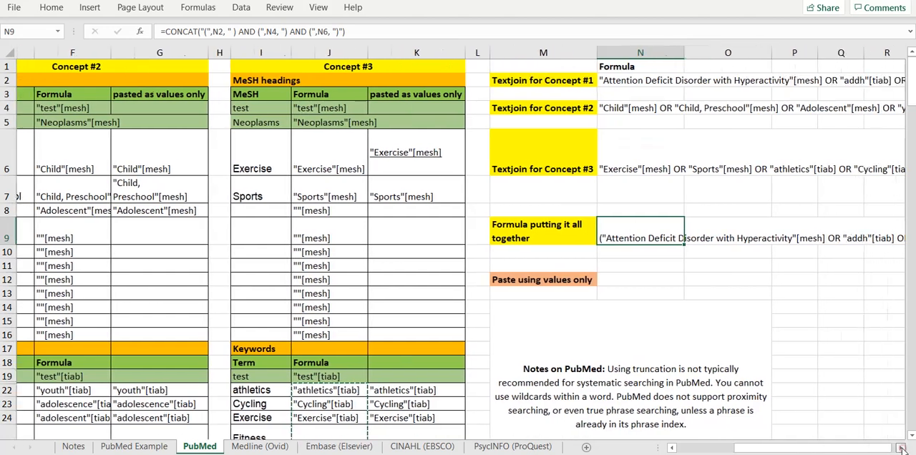
# Paste the combined three-concept search string from N9 into N12 as a plain text value
pyautogui.hscroll(3)
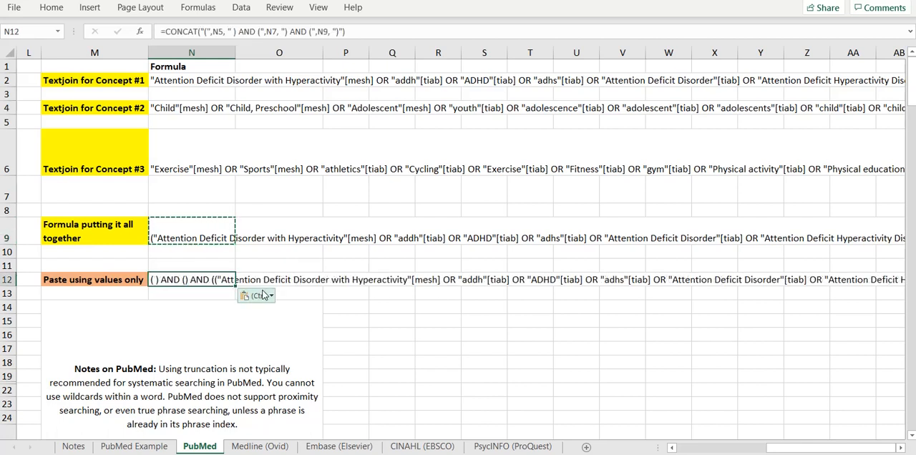
pyautogui.click(256, 295)
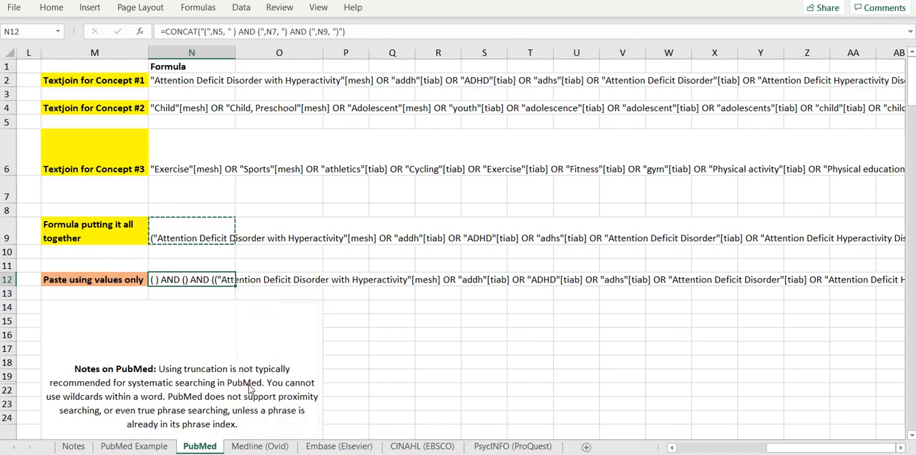
pyautogui.press('ctrl+v')
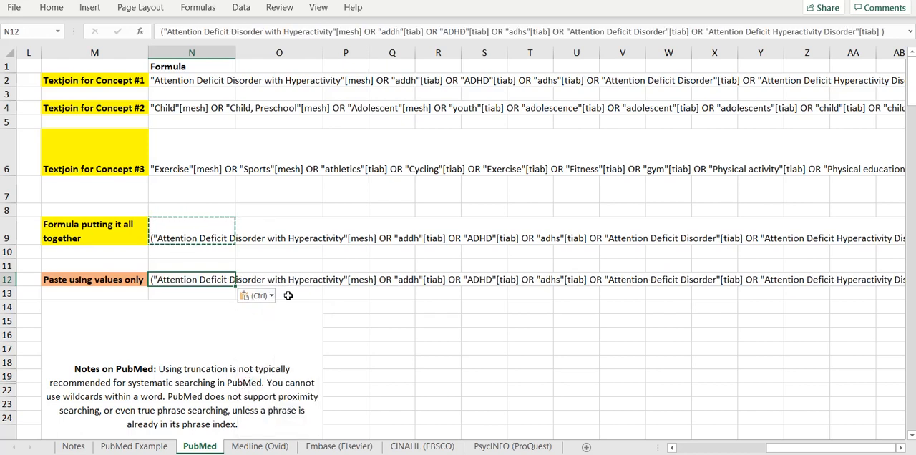
pyautogui.scroll(-3)
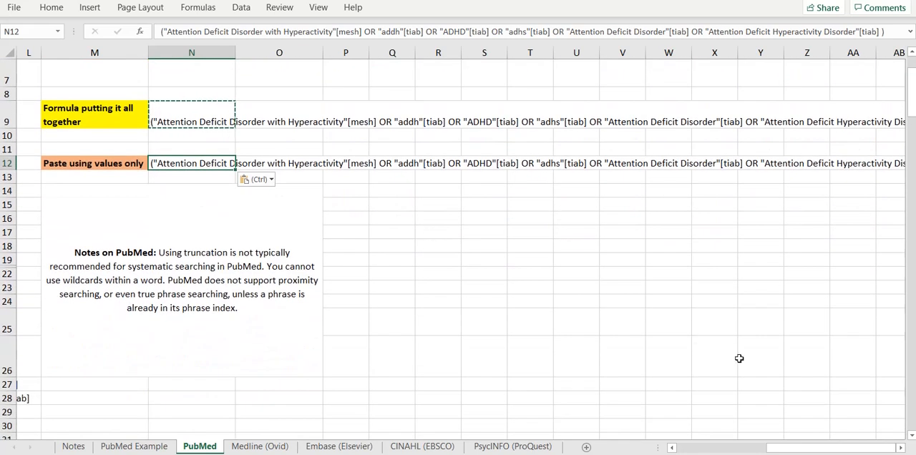
pyautogui.moveTo(197, 162)
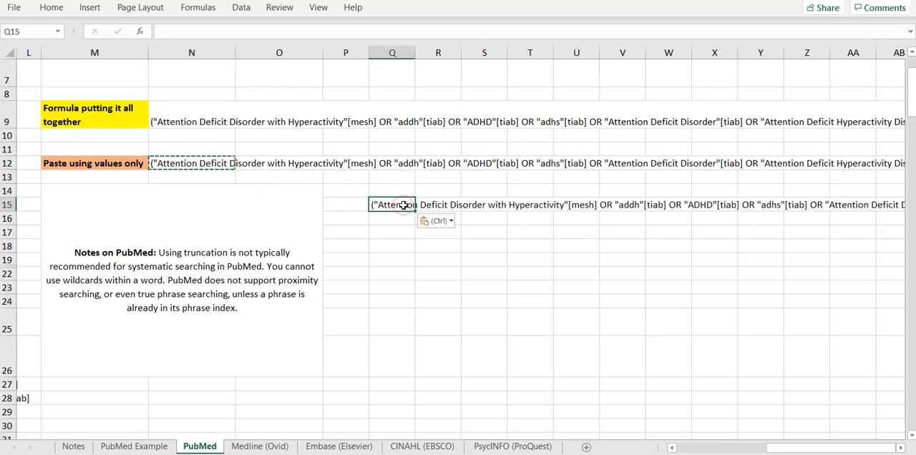
# Merge and centre Q15:X28 and wrap text so the full search string reads in one block
pyautogui.moveTo(392, 205); pyautogui.dragTo(761, 399)
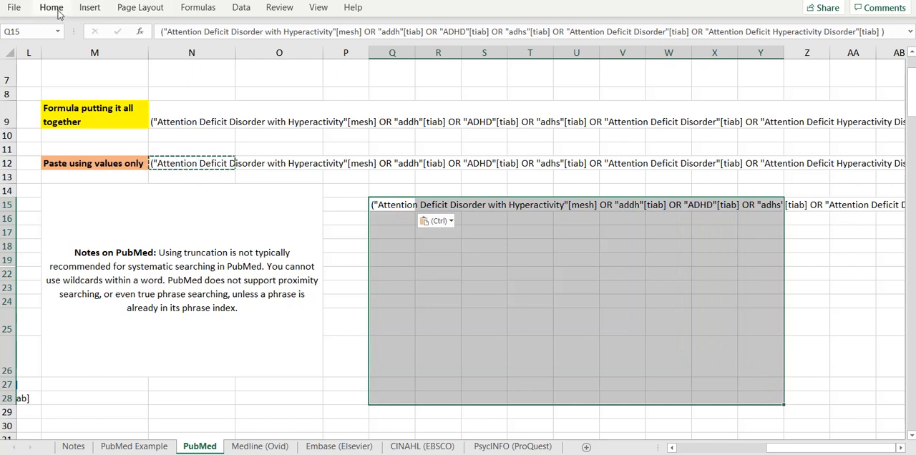
pyautogui.click(52, 7)
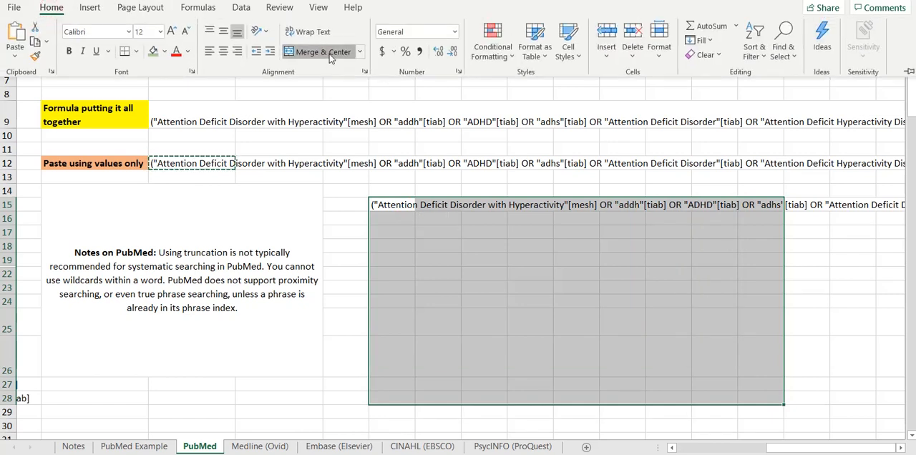
pyautogui.click(310, 31)
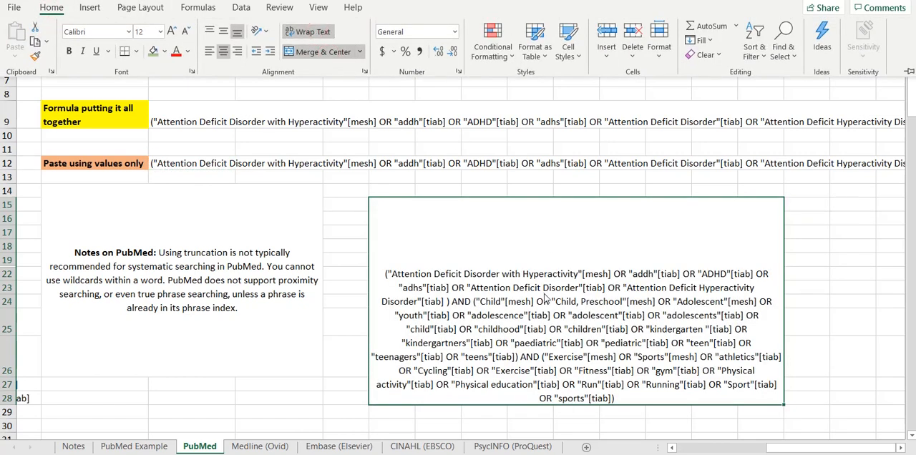
pyautogui.click(389, 274)
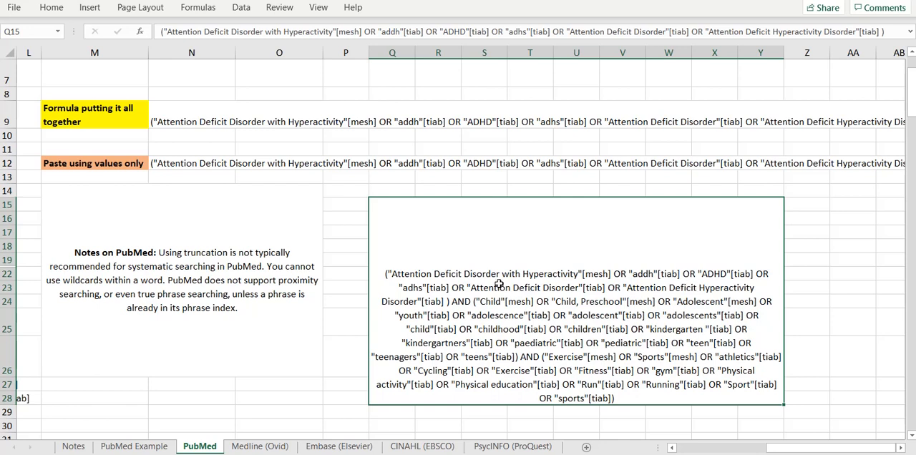
pyautogui.moveTo(455, 295)
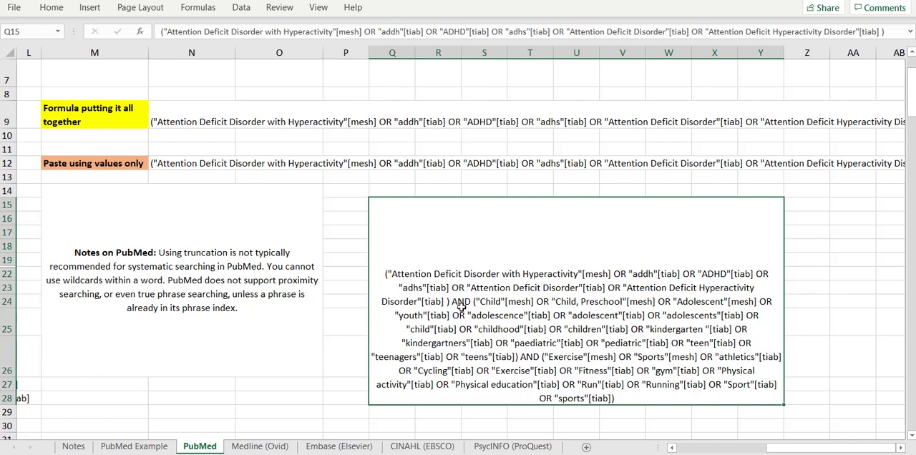
pyautogui.moveTo(504, 328)
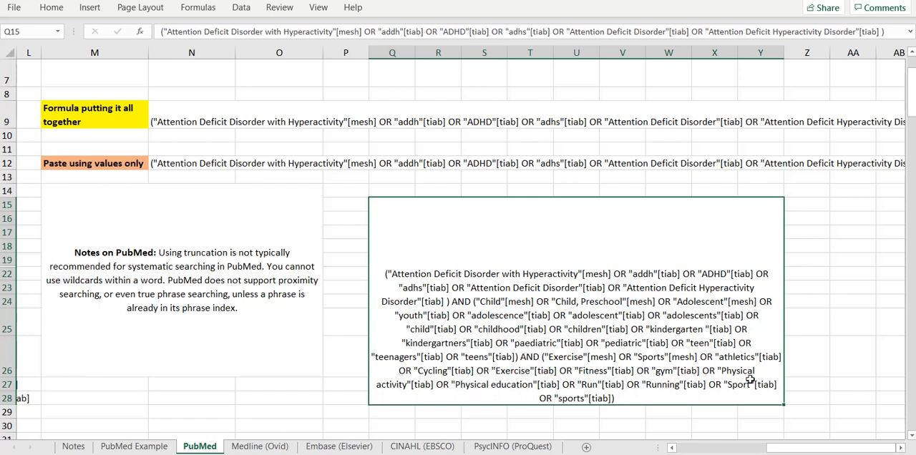
pyautogui.hscroll(-3)
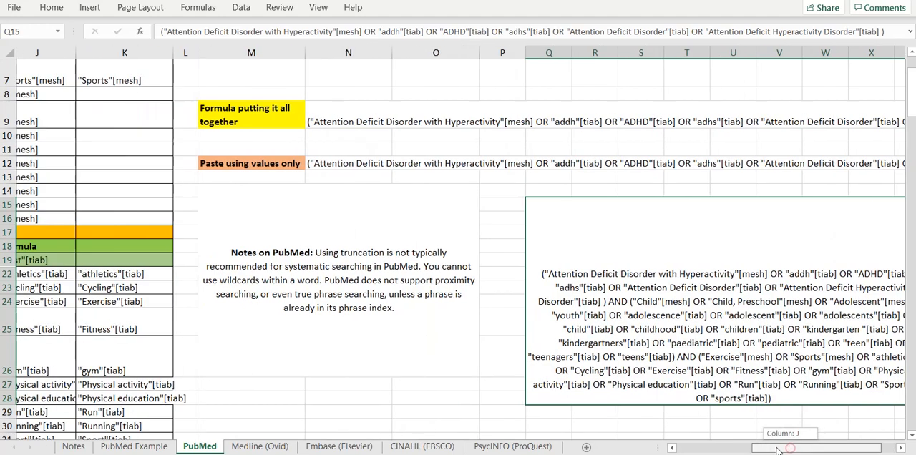
pyautogui.hscroll(-3)
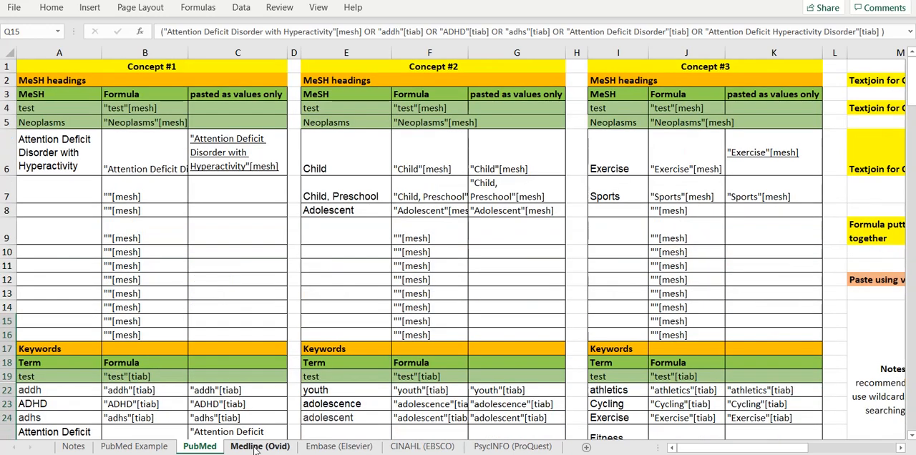
# View the Medline (Ovid) sheet and check the formula behind the exp Neoplasms/ entry
pyautogui.click(259, 447)
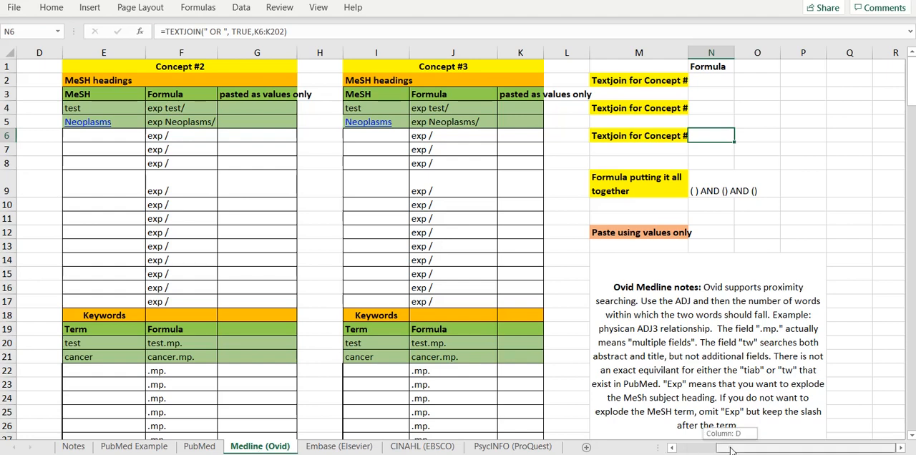
pyautogui.hscroll(-3)
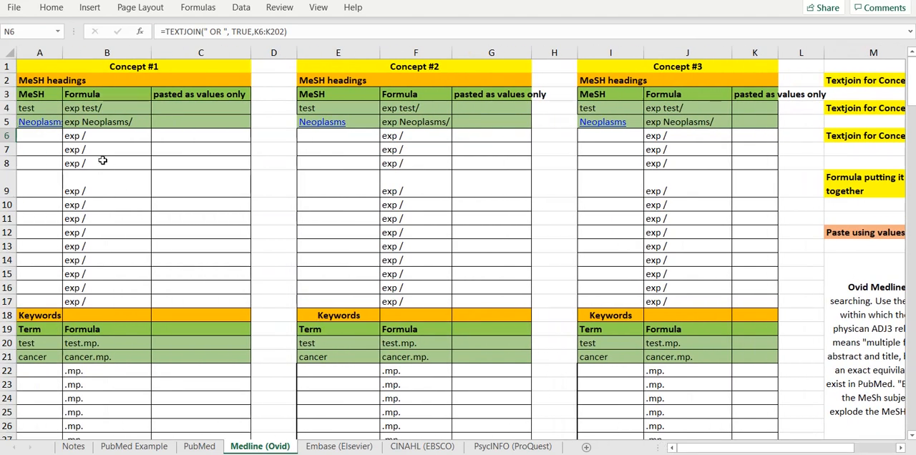
pyautogui.click(106, 107)
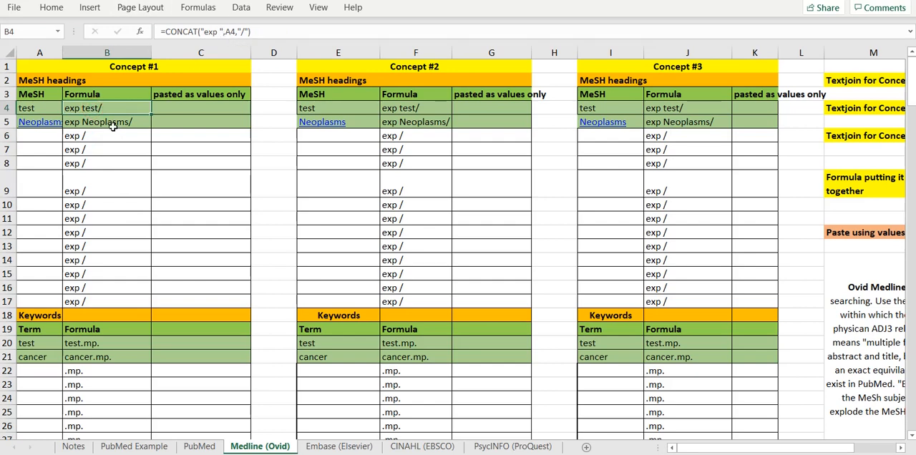
pyautogui.moveTo(797, 132)
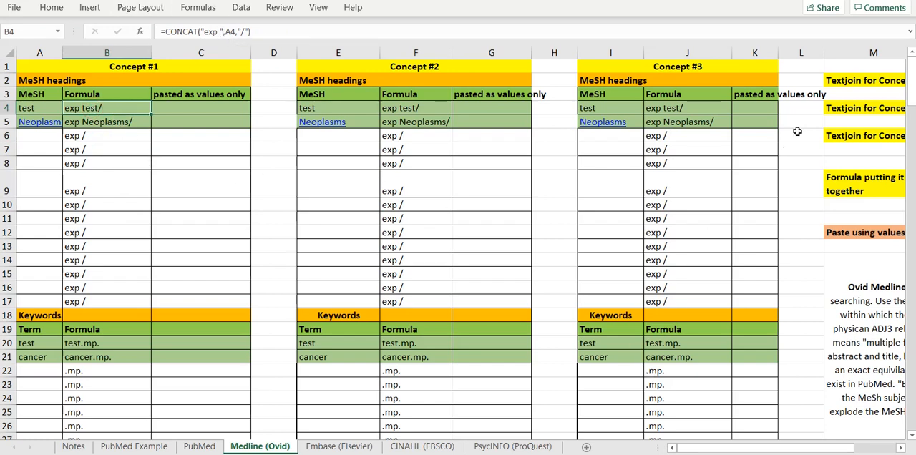
pyautogui.moveTo(890, 219)
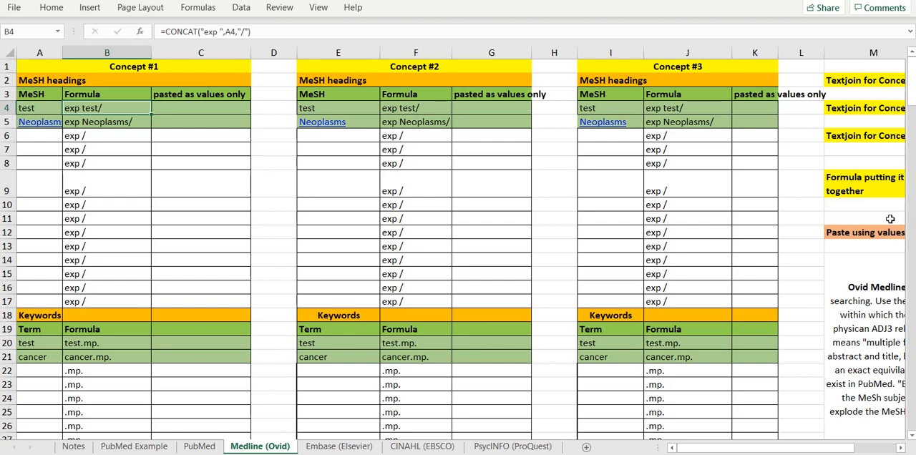
pyautogui.moveTo(890, 235)
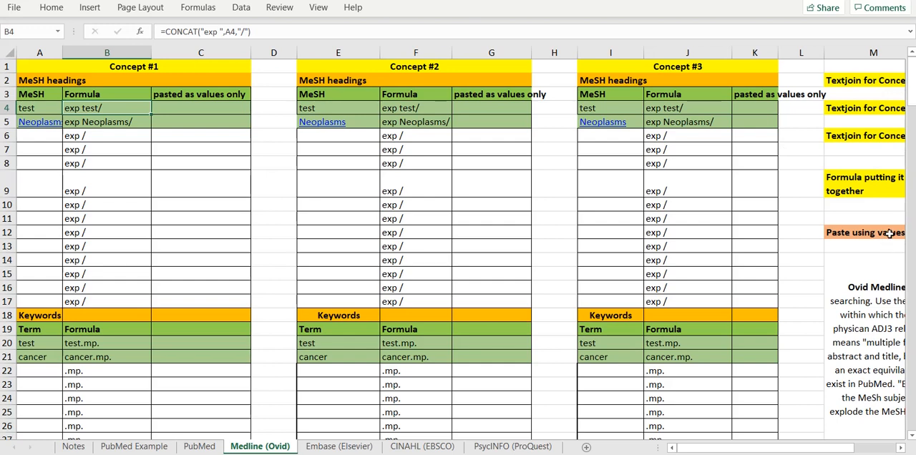
pyautogui.moveTo(816, 280)
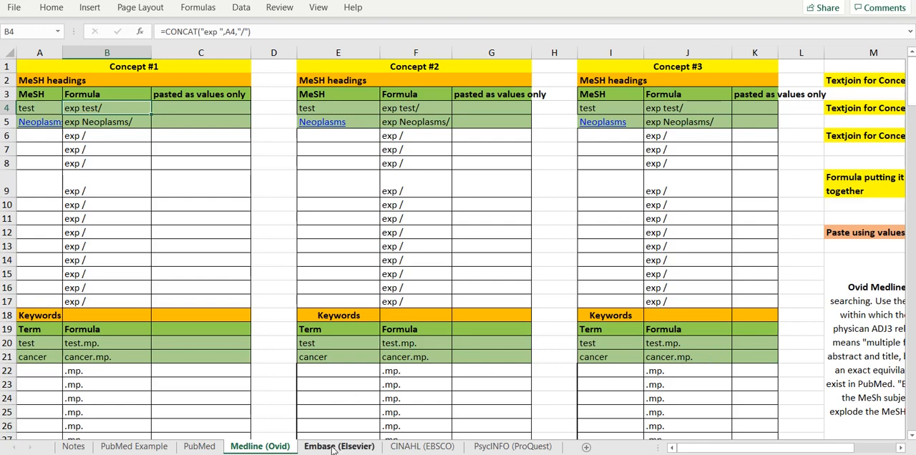
# Browse the Embase, CINAHL and PsycINFO sheets and finish on the Notes sheet
pyautogui.click(338, 447)
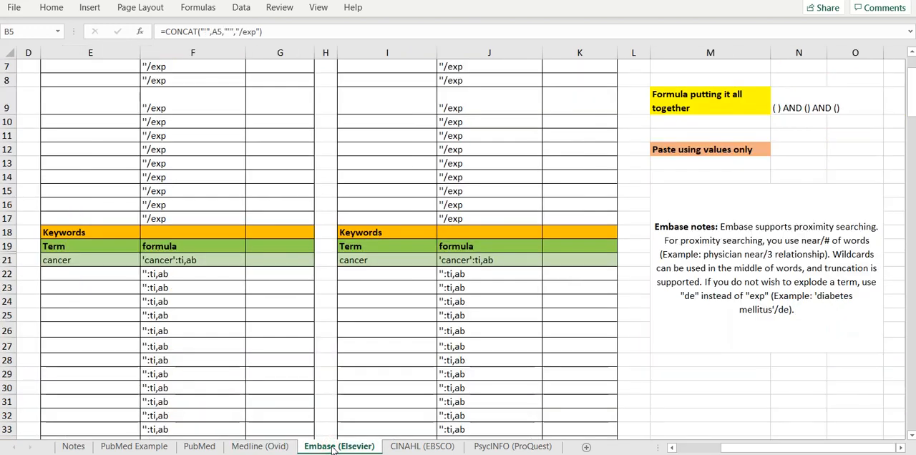
pyautogui.scroll(3)
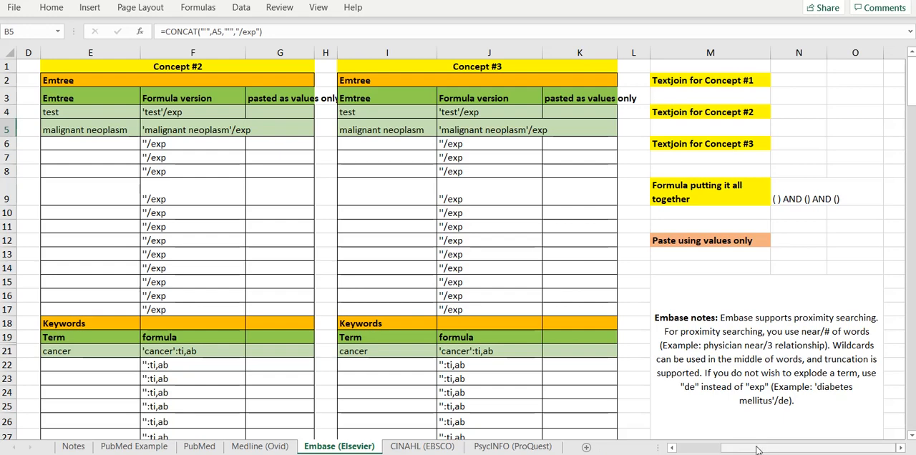
pyautogui.hscroll(-3)
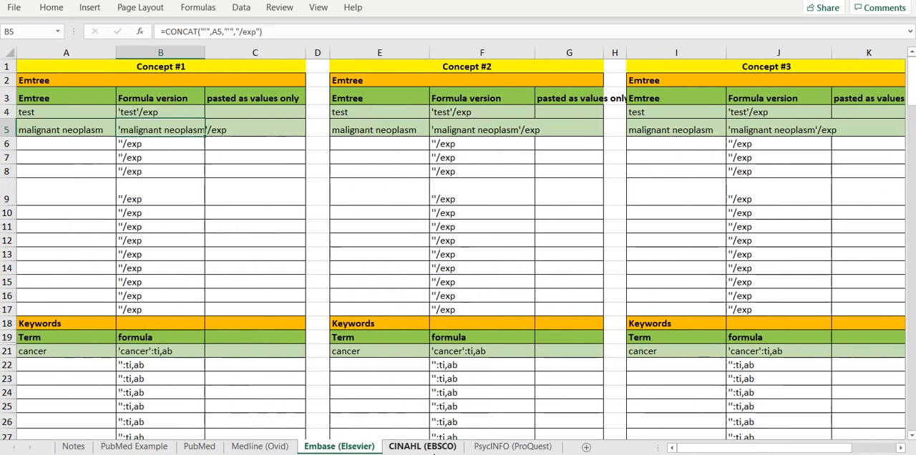
pyautogui.click(421, 446)
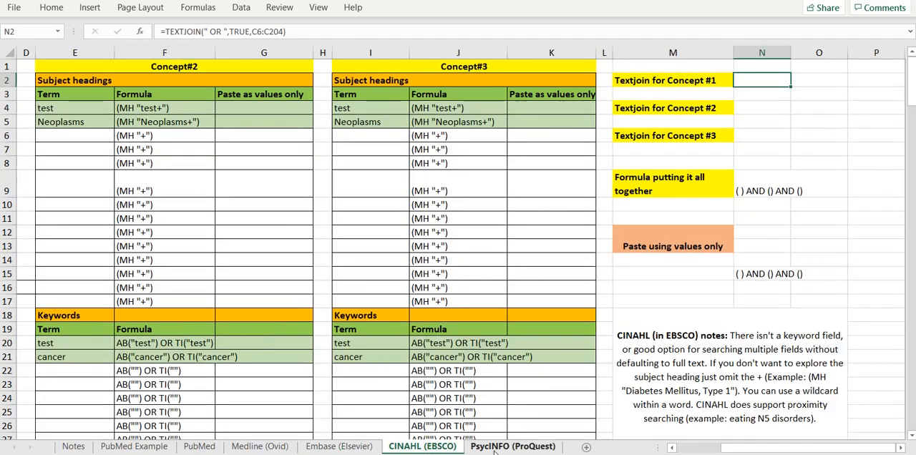
pyautogui.click(513, 446)
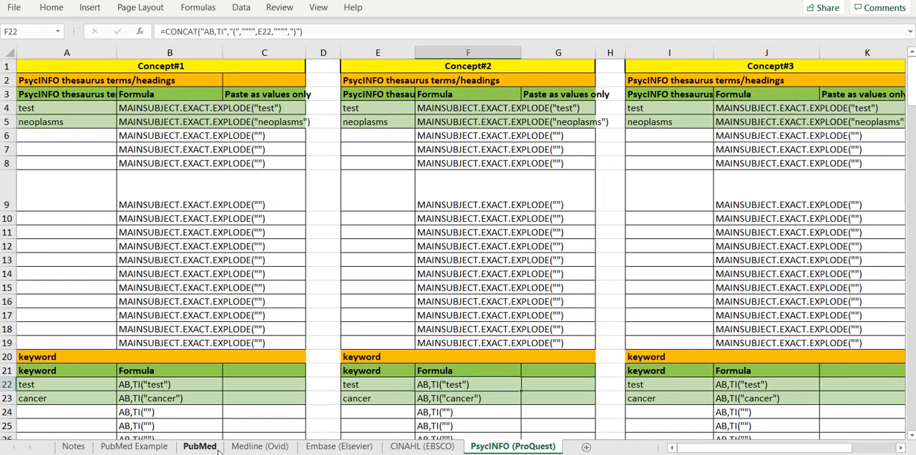
pyautogui.click(72, 446)
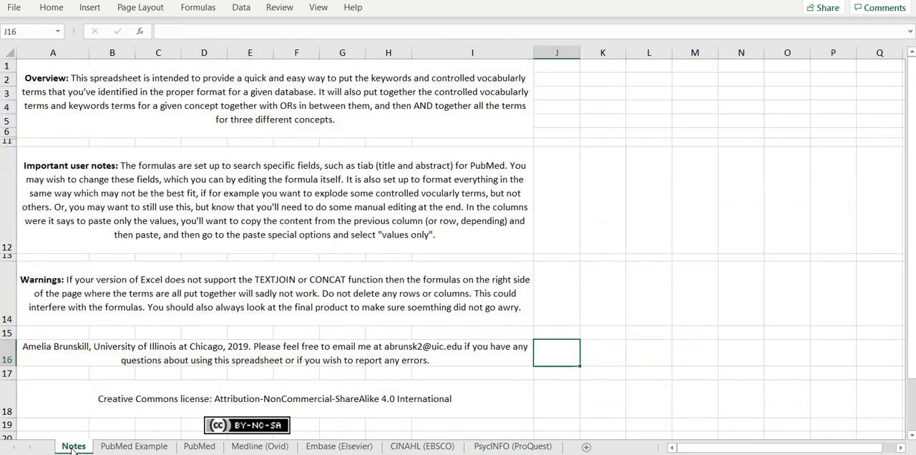